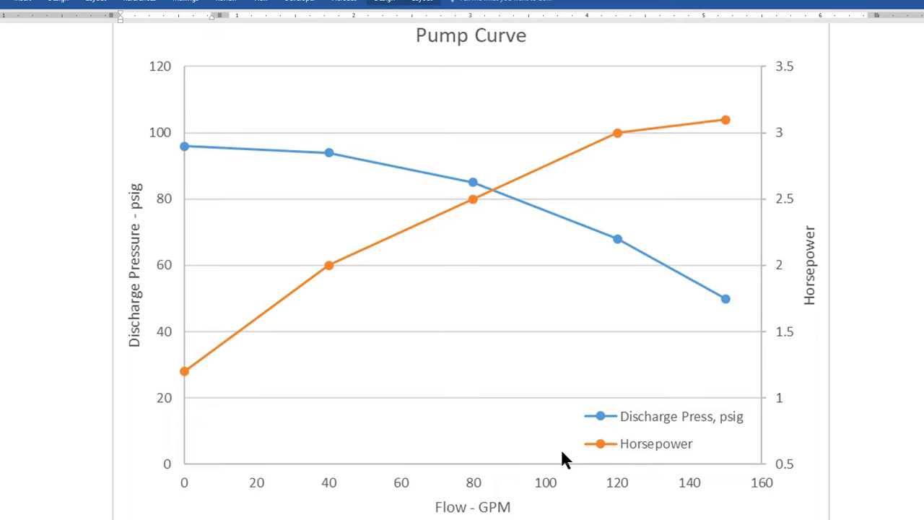
mouse_move(526, 443)
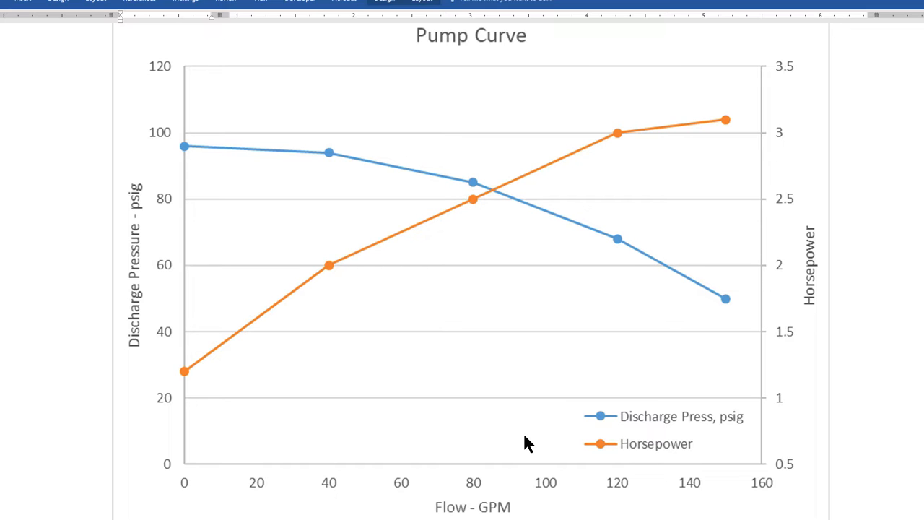
mouse_move(137, 402)
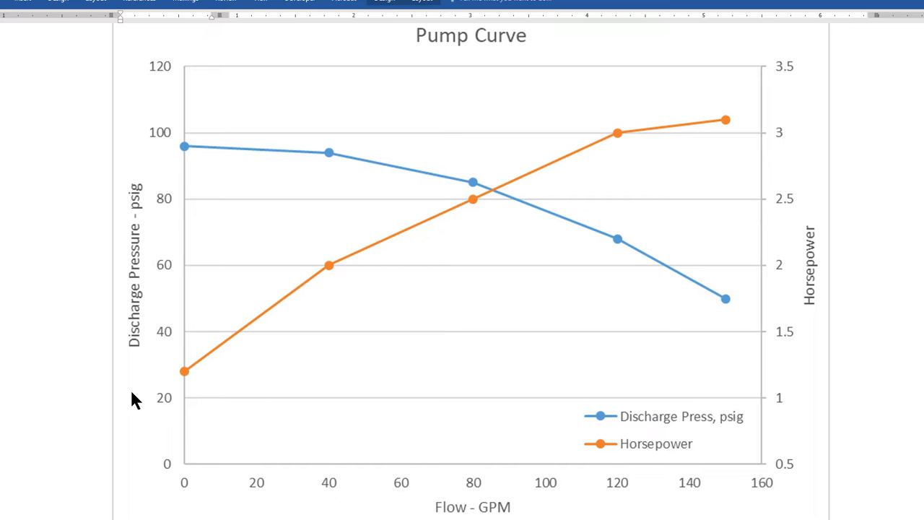
mouse_move(123, 350)
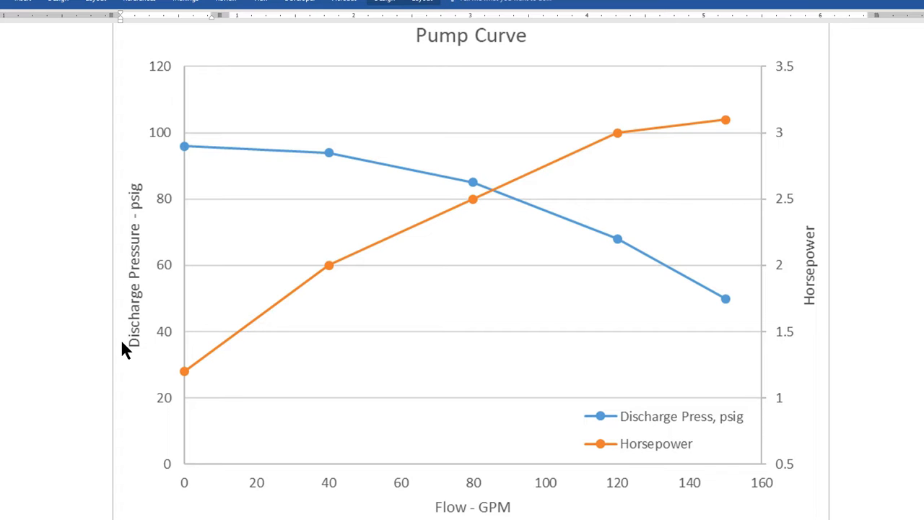
mouse_move(121, 402)
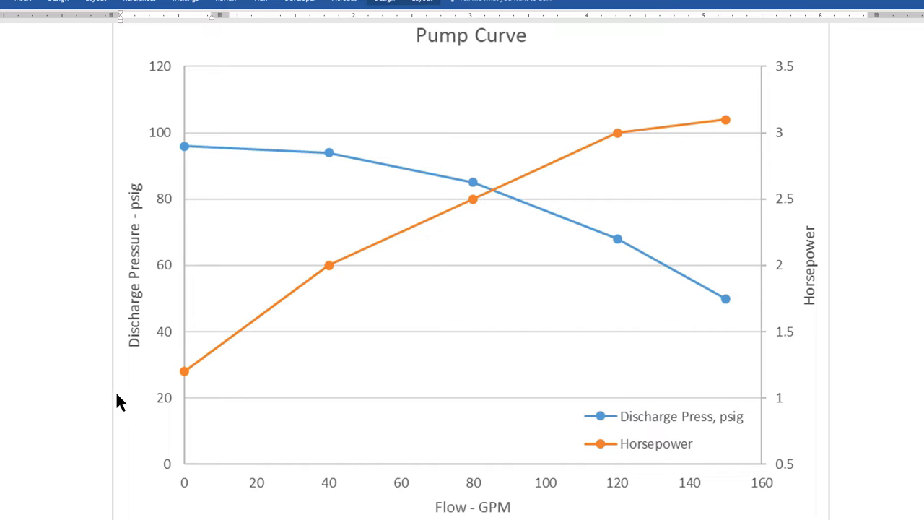
mouse_move(142, 205)
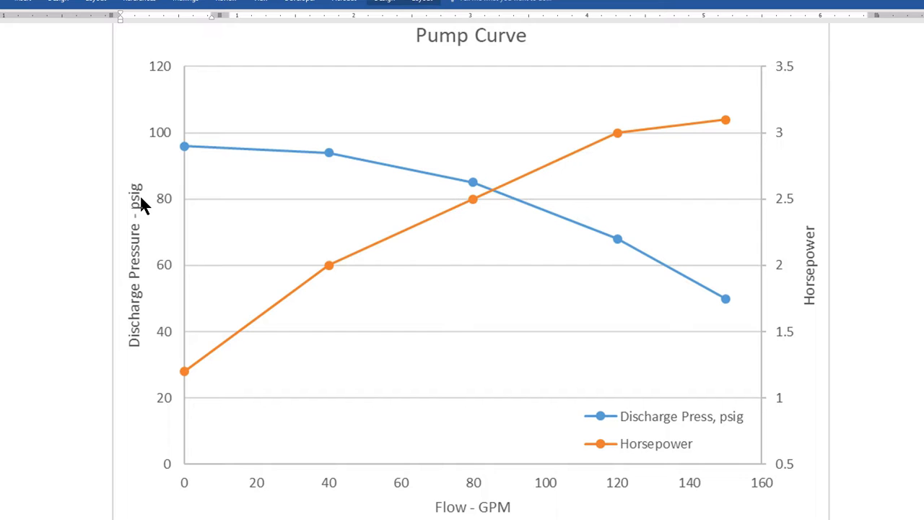
mouse_move(805, 228)
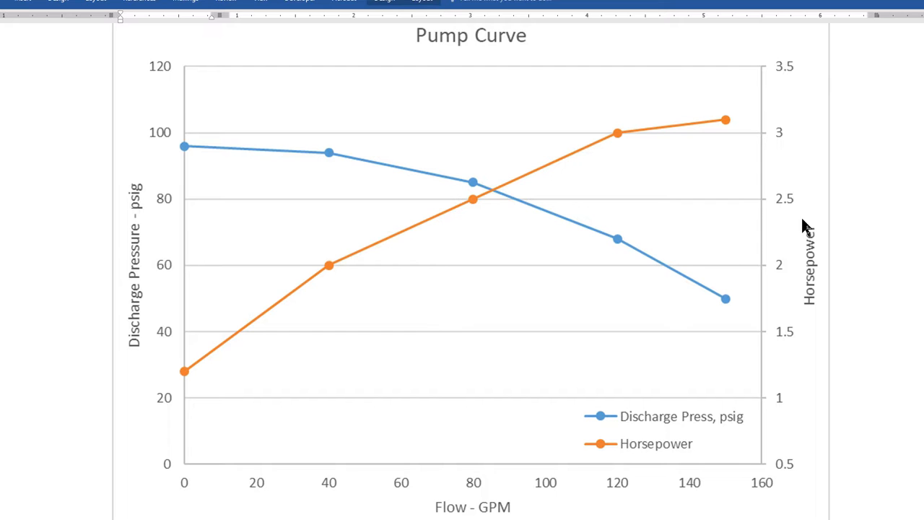
mouse_move(808, 317)
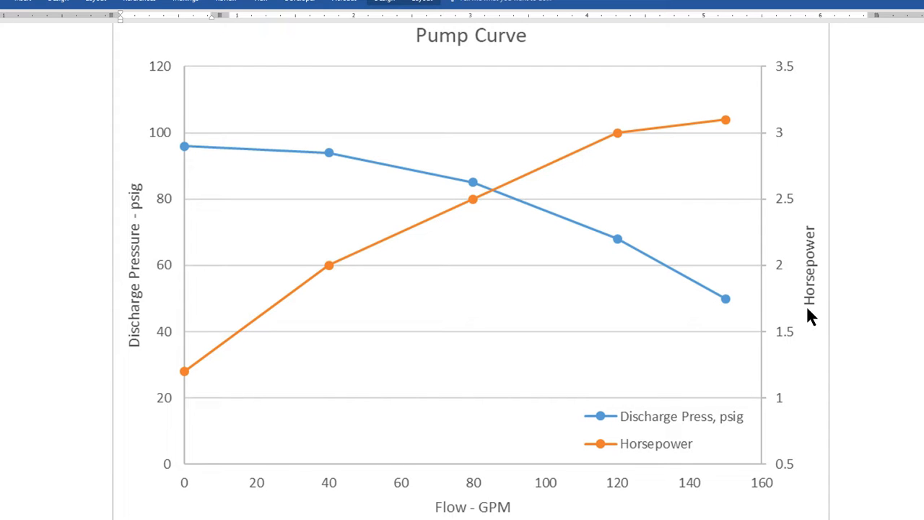
mouse_move(580, 238)
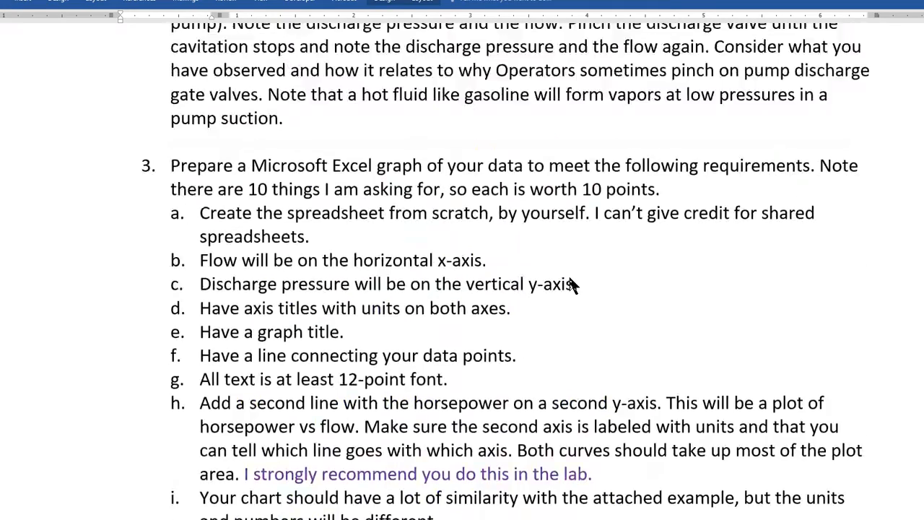
Step: Copy the pump data table's column headings in Word and switch to the blank Excel workbook
scroll("up", 3)
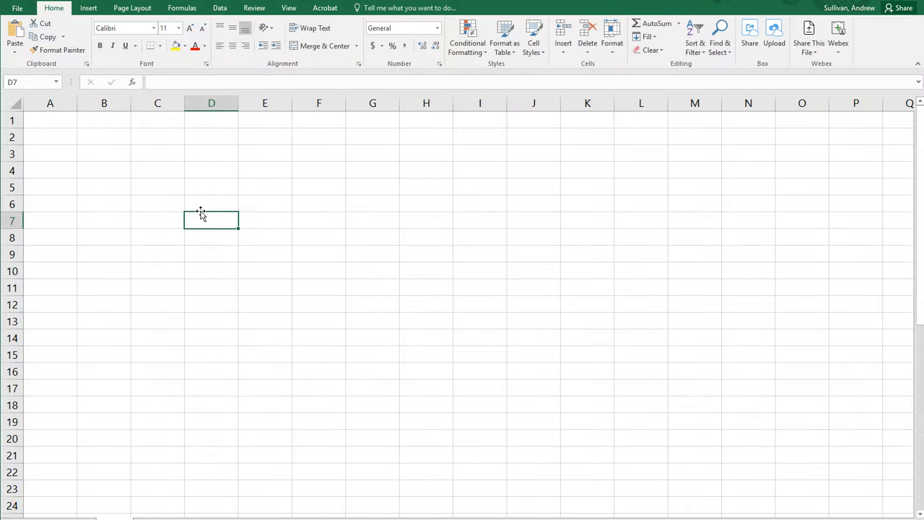
right_click(49, 120)
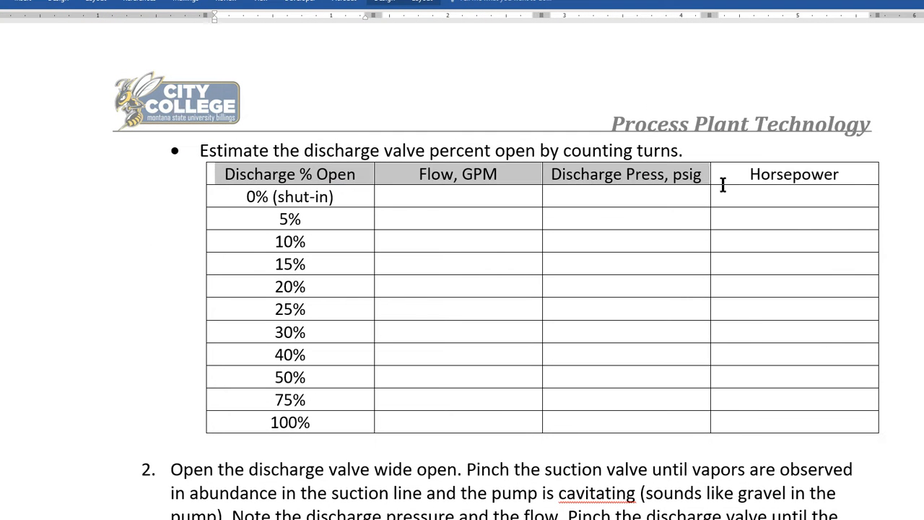
right_click(794, 185)
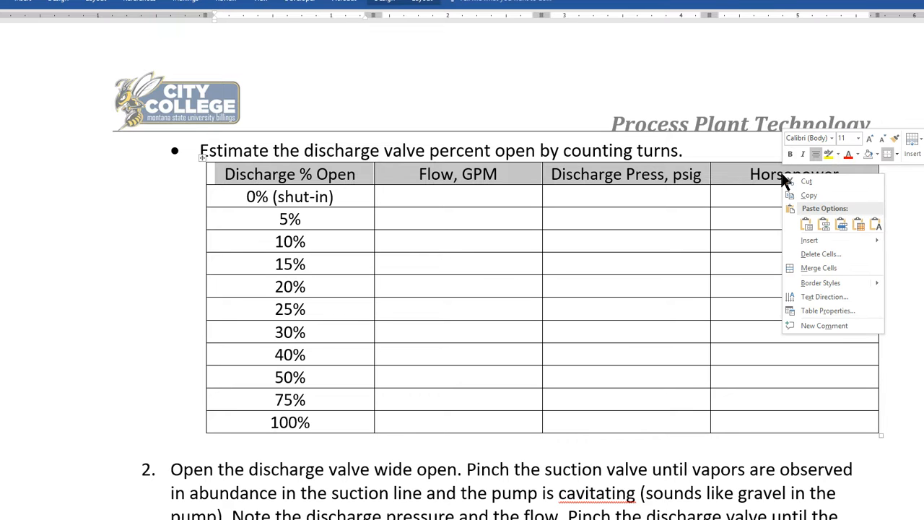
mouse_move(818, 267)
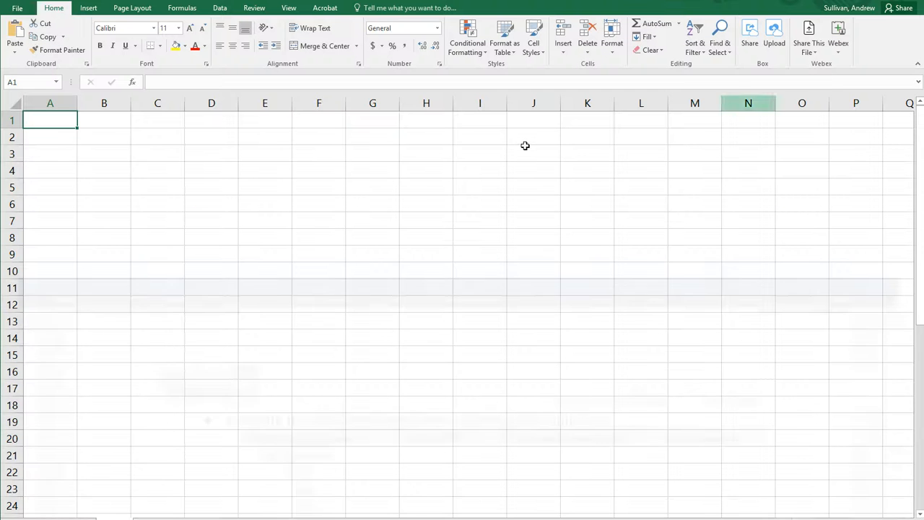
Step: Paste the four headings into row 1 and AutoFit the column widths to fit them
right_click(49, 120)
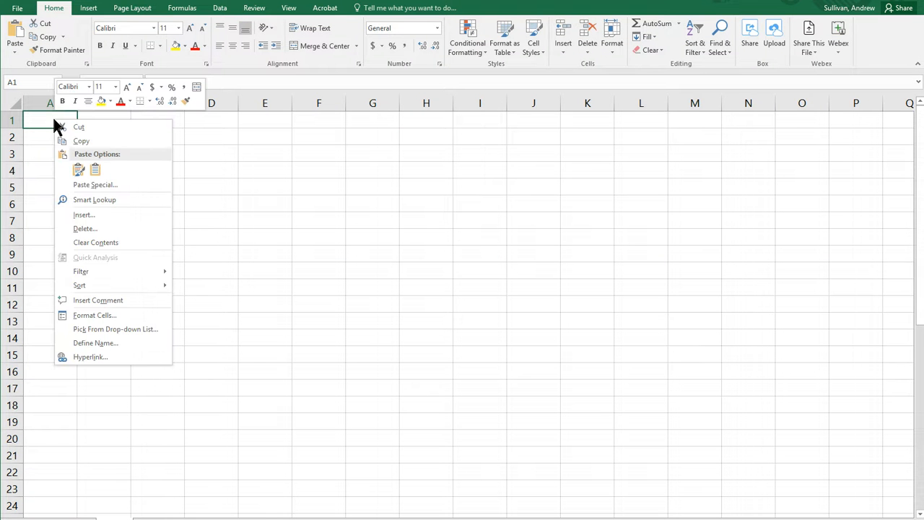
left_click(78, 168)
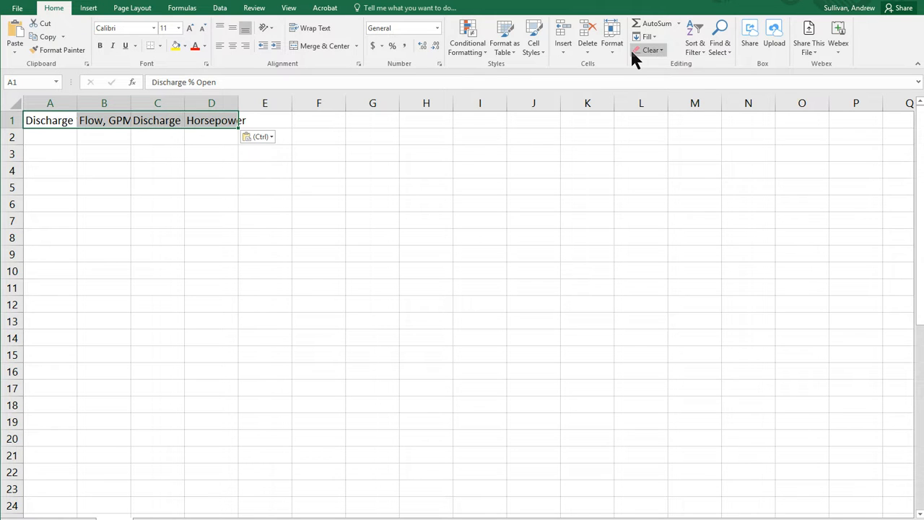
left_click(612, 36)
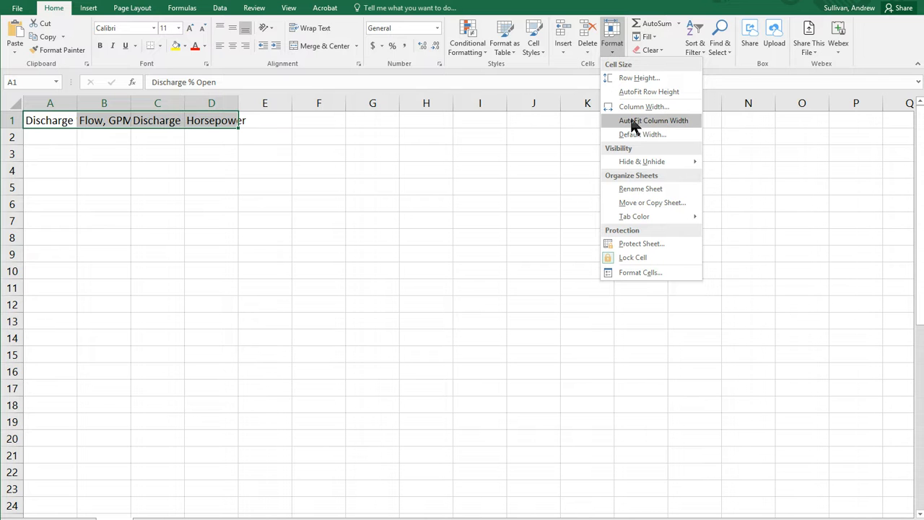
mouse_move(675, 128)
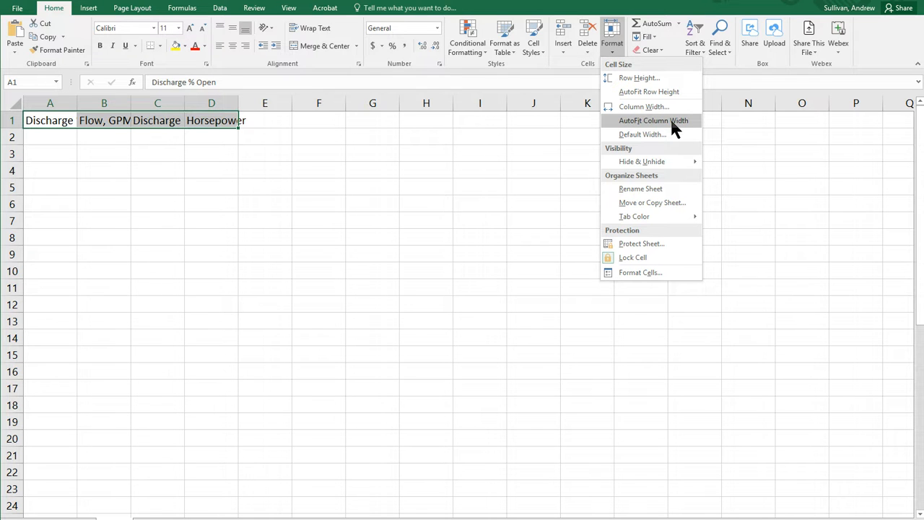
left_click(652, 122)
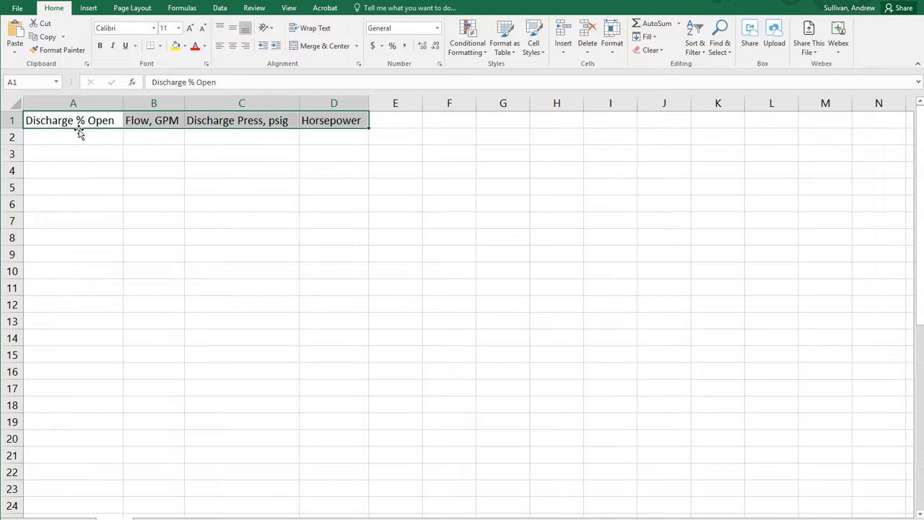
Step: Enter the valve-open percentages 0, 25, 50, 75 and 100 into A2:A6
left_click(72, 137)
type("75")
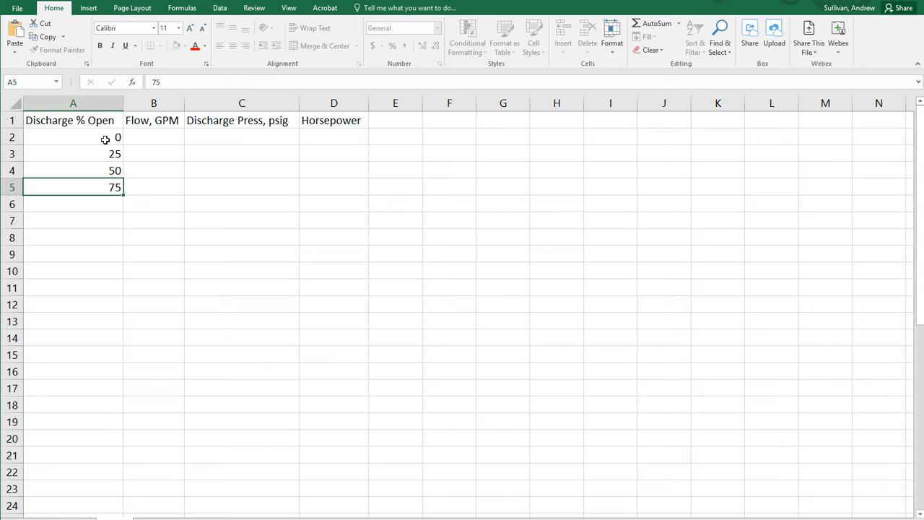
type("100")
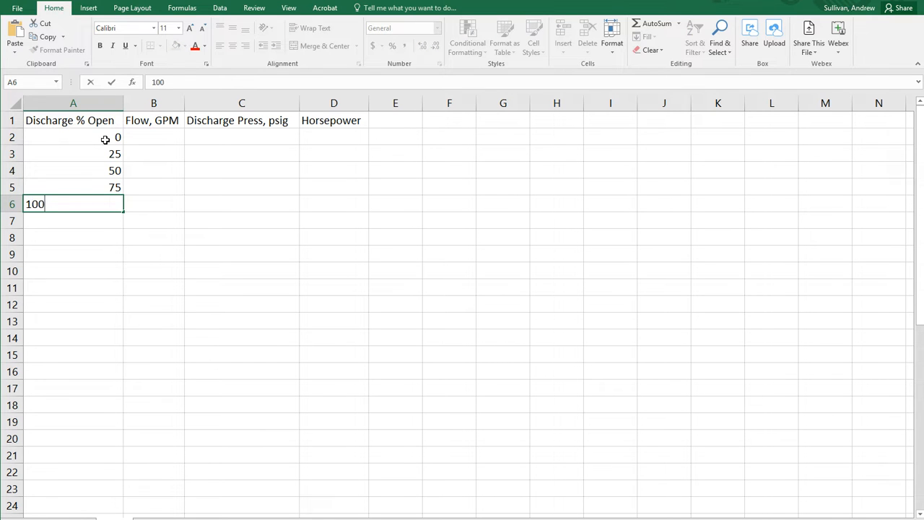
key("Return")
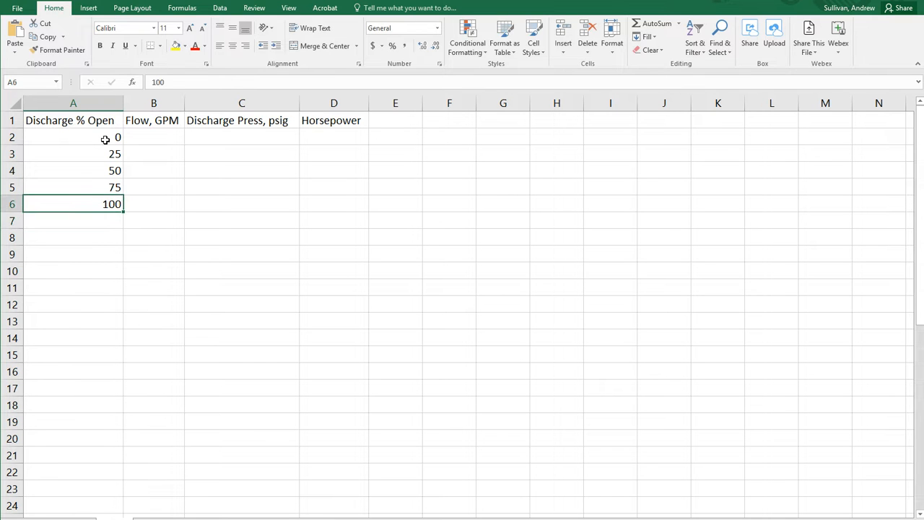
left_click(72, 135)
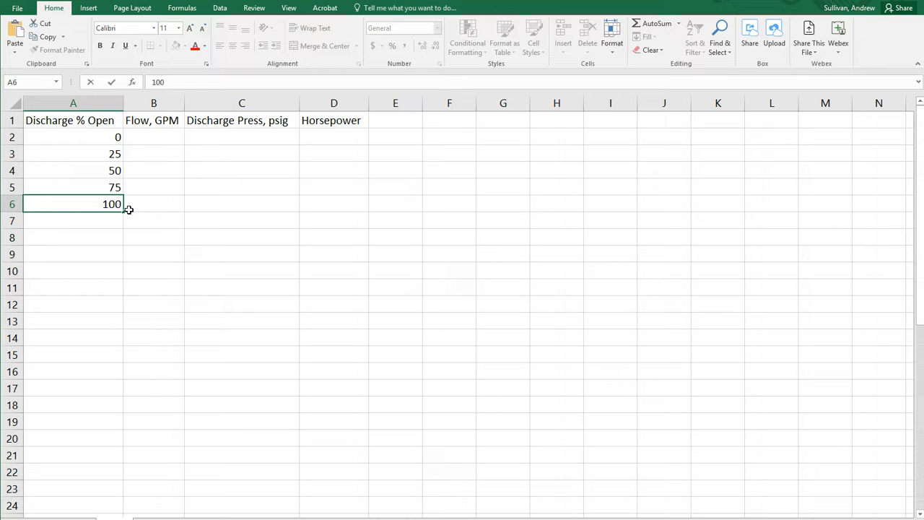
type(" PCT")
key("Return")
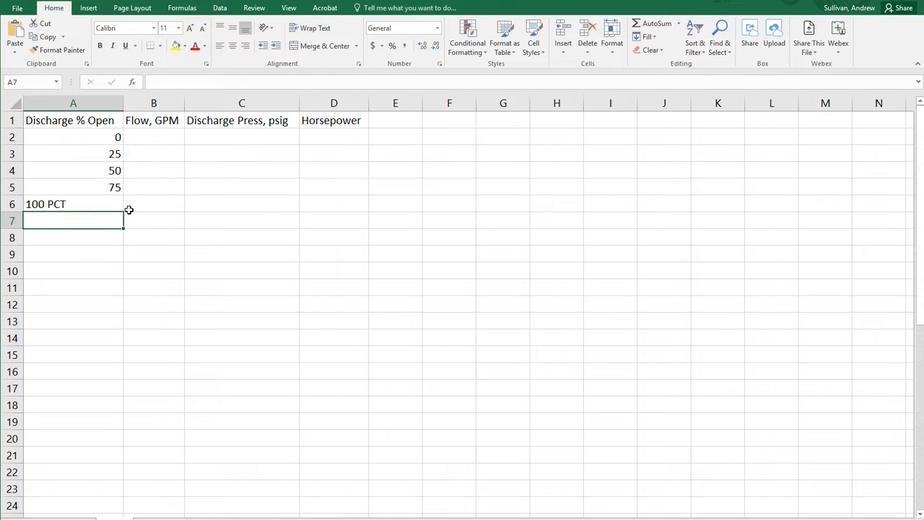
left_click(72, 204)
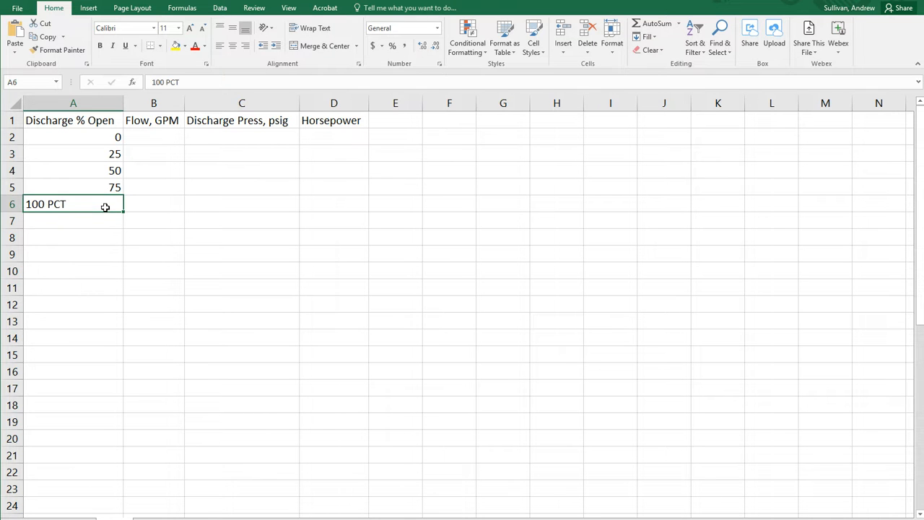
type("100")
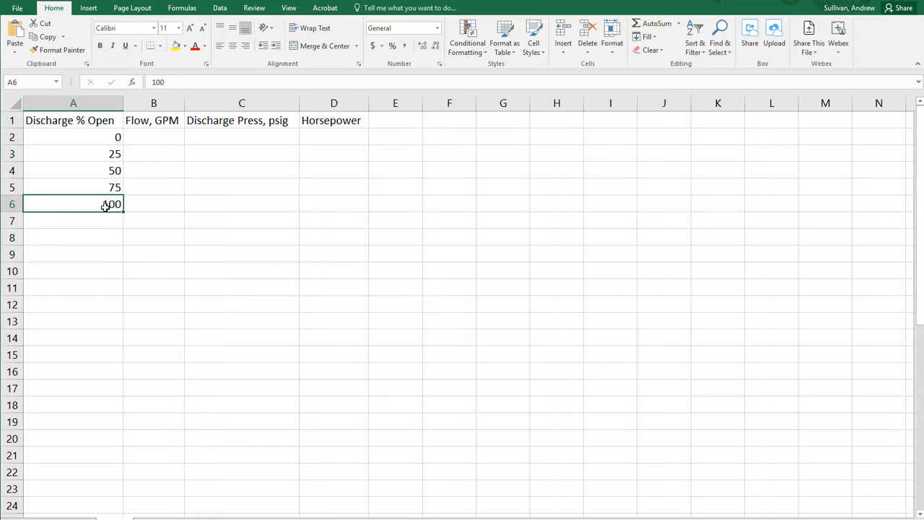
scroll("down", 3)
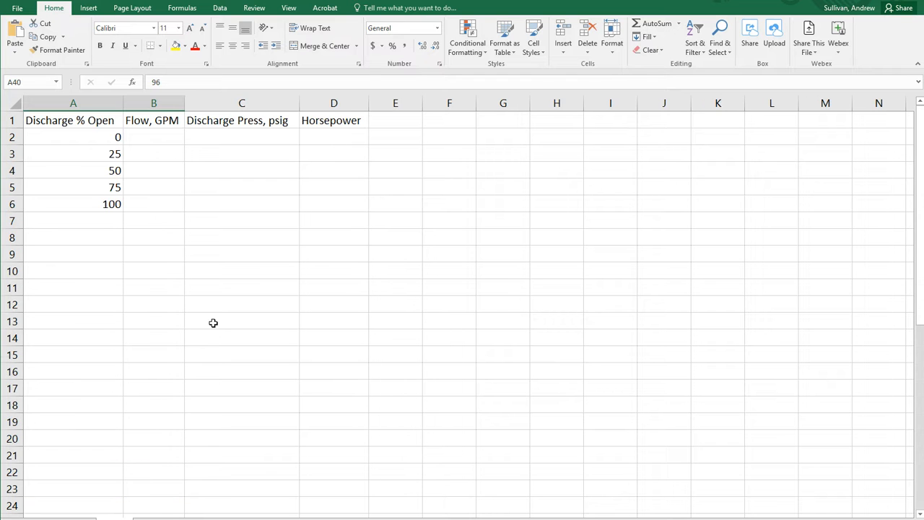
Step: Paste the pressure and horsepower readings into C2:D6 and review the flow values 0, 40, 80, 120, 150
key("ctrl+v")
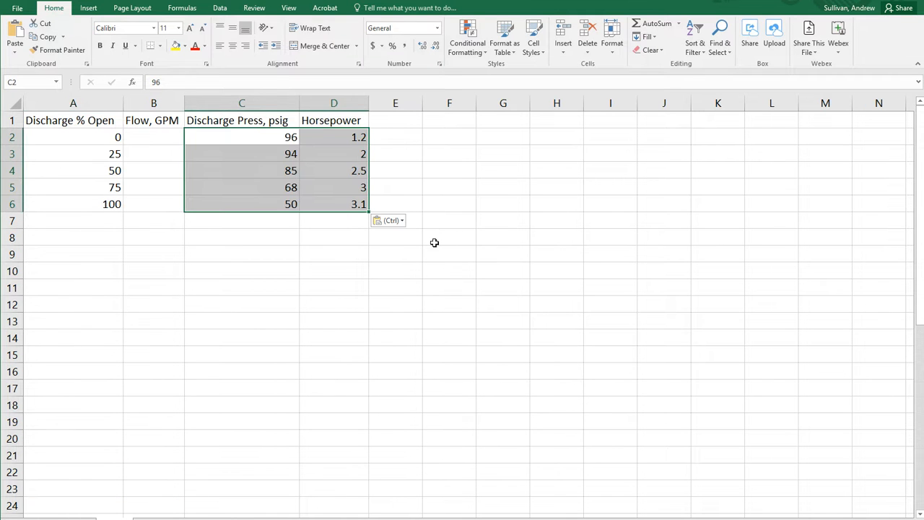
left_click(153, 136)
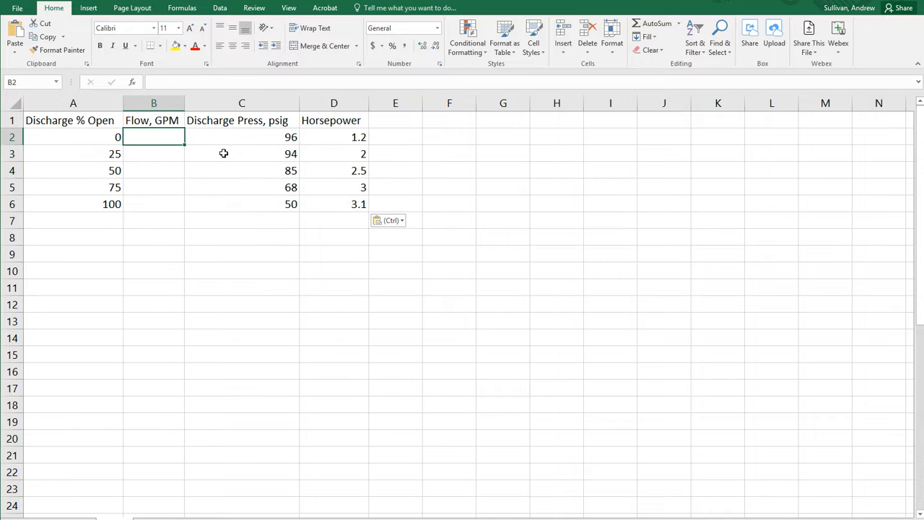
mouse_move(578, 182)
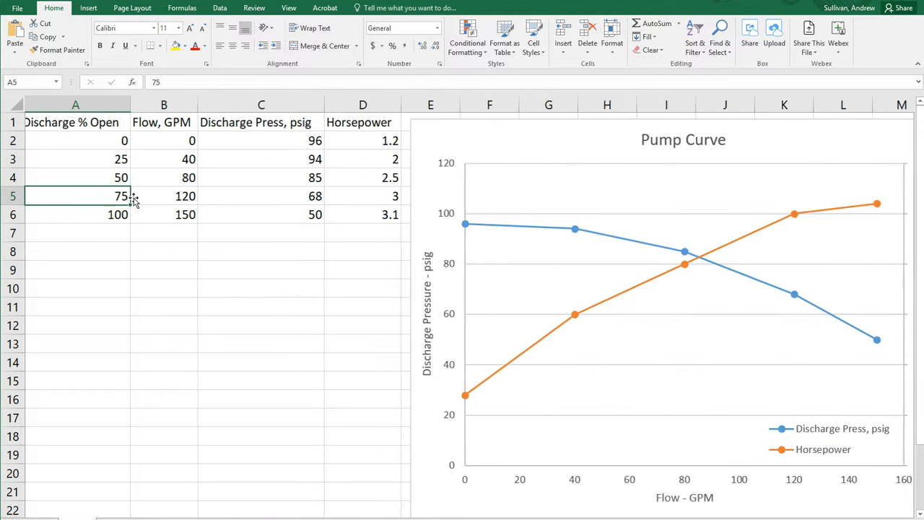
left_click_drag(167, 140, 167, 214)
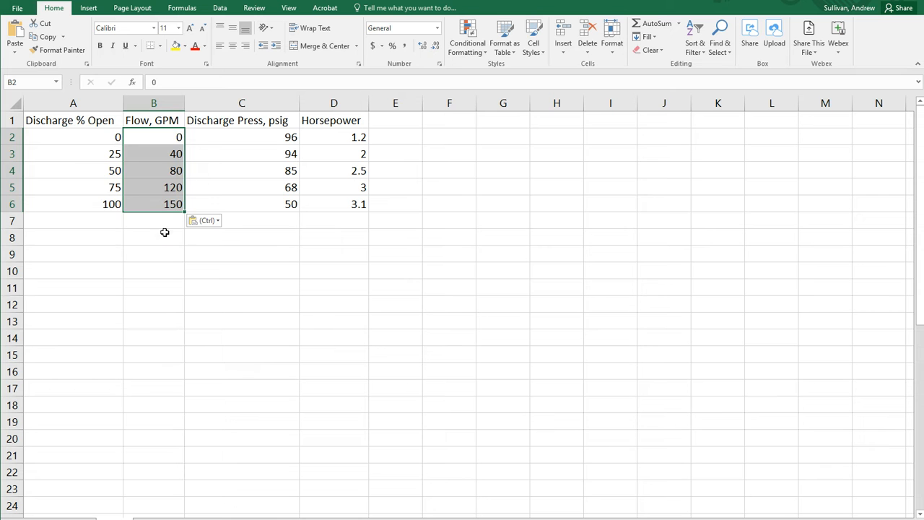
left_click(153, 237)
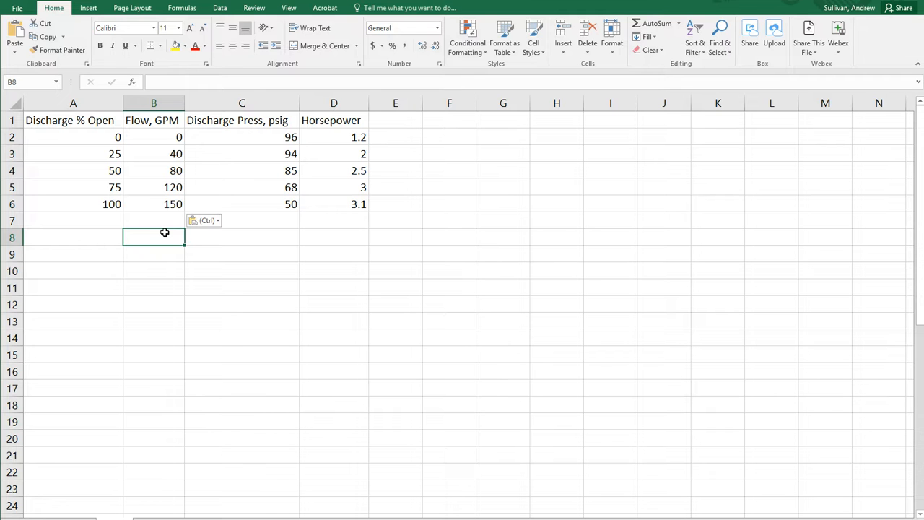
mouse_move(81, 137)
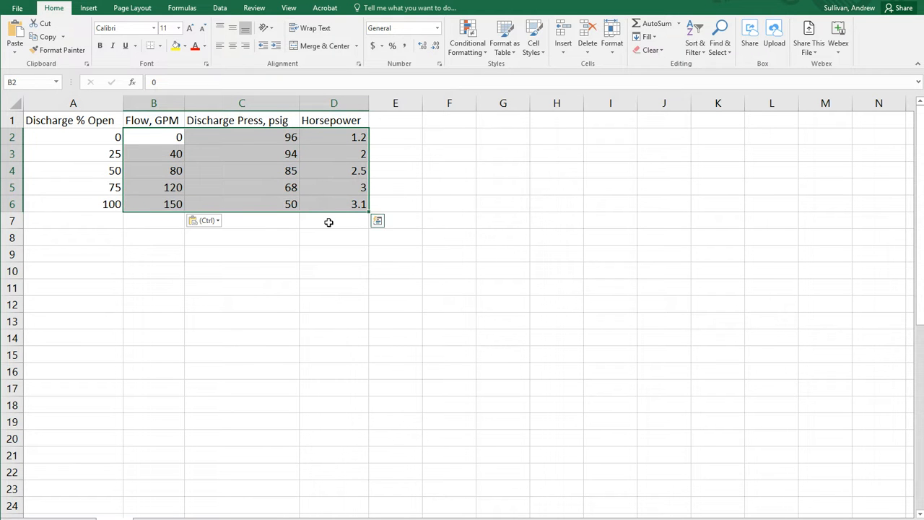
Step: Select the flow, pressure and horsepower data with headers ready for charting
left_click(153, 136)
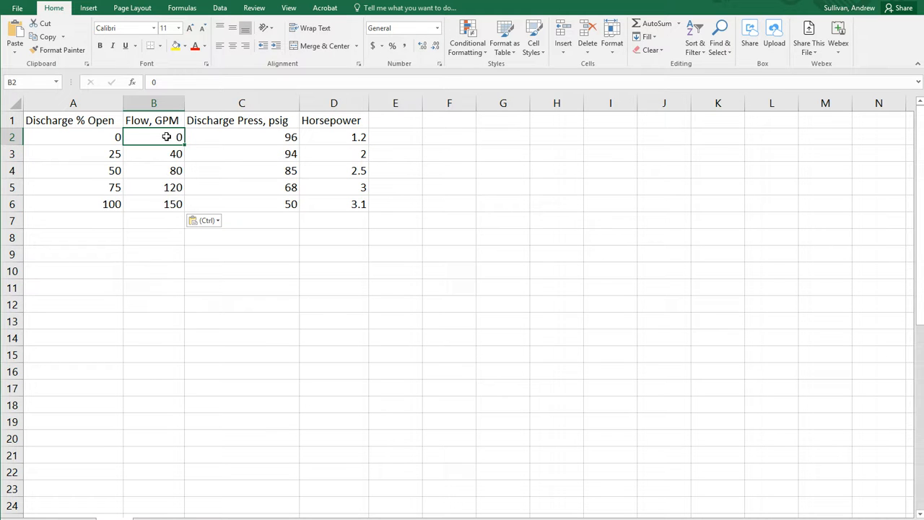
left_click_drag(153, 138, 153, 204)
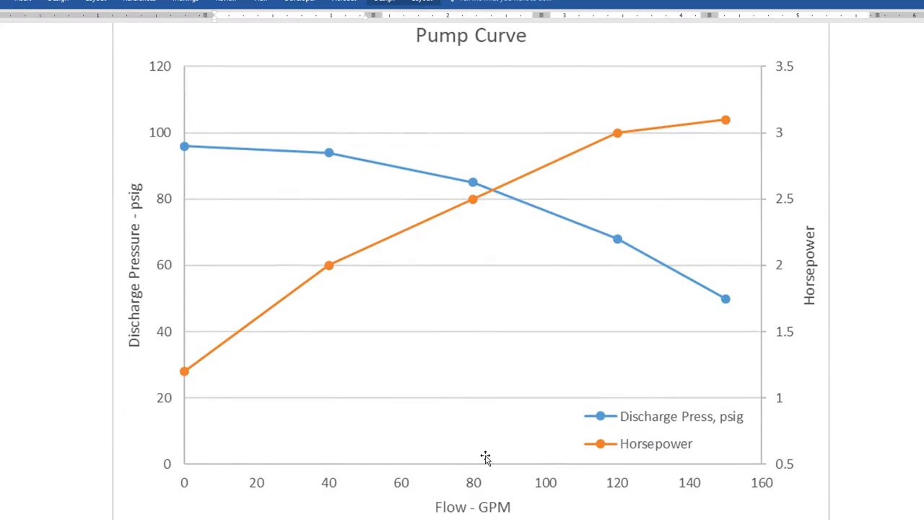
scroll("down", 3)
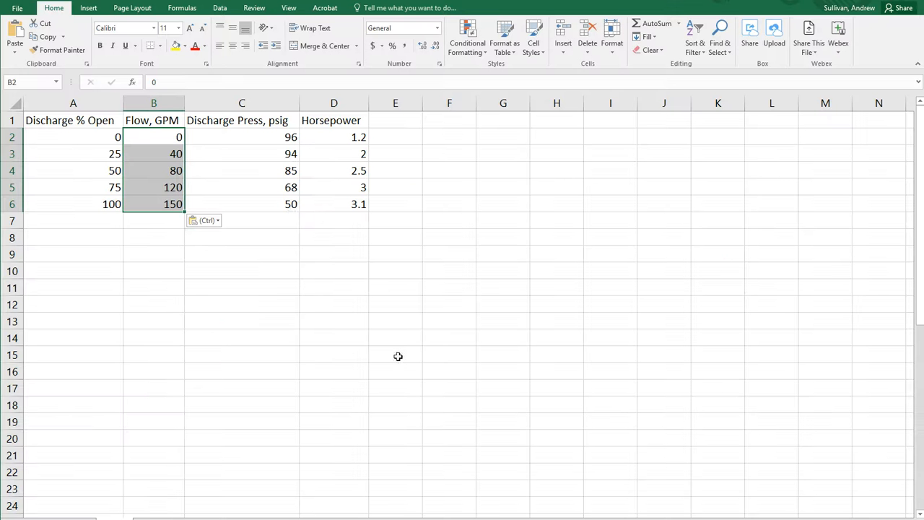
left_click(242, 137)
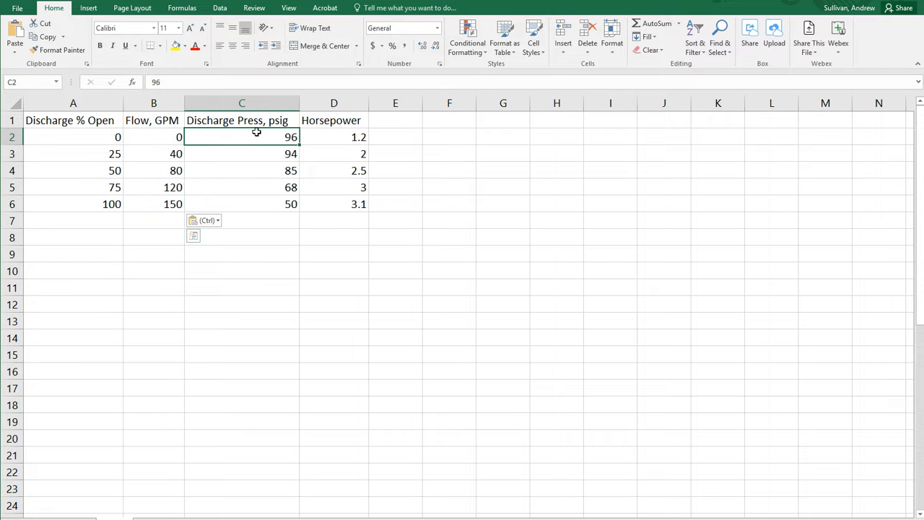
left_click_drag(241, 136, 333, 203)
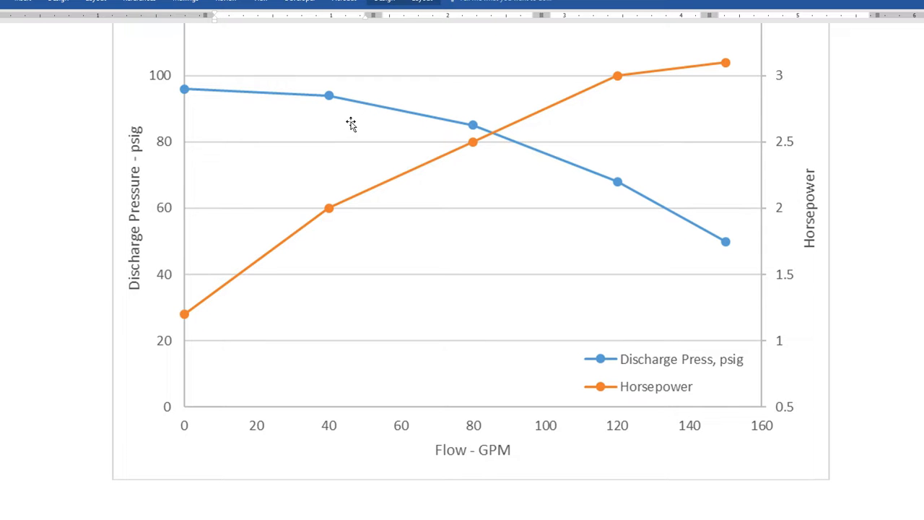
mouse_move(531, 350)
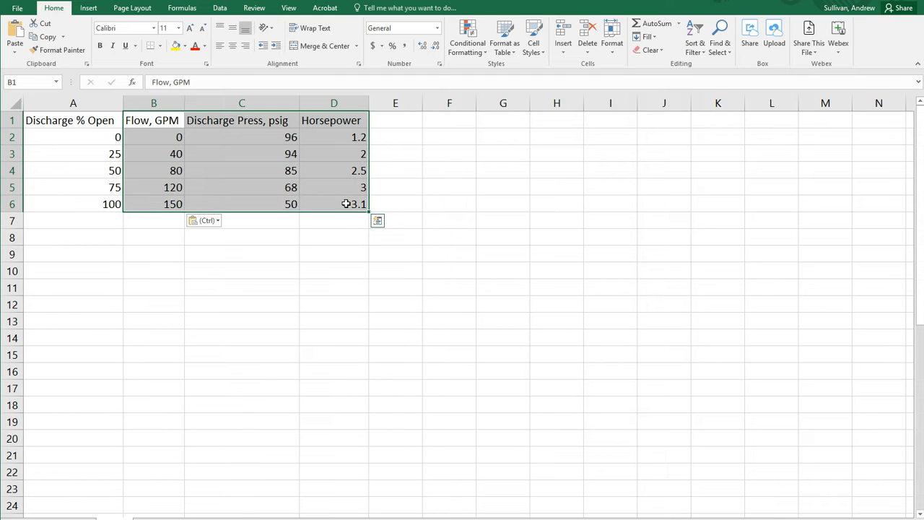
mouse_move(88, 9)
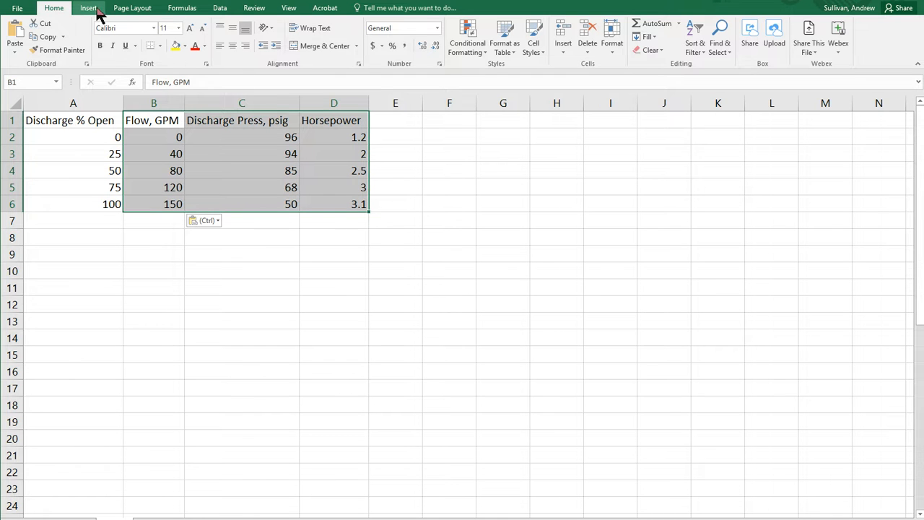
Step: Insert a Scatter with Straight Lines and Markers chart of pressure and horsepower vs flow
left_click(88, 8)
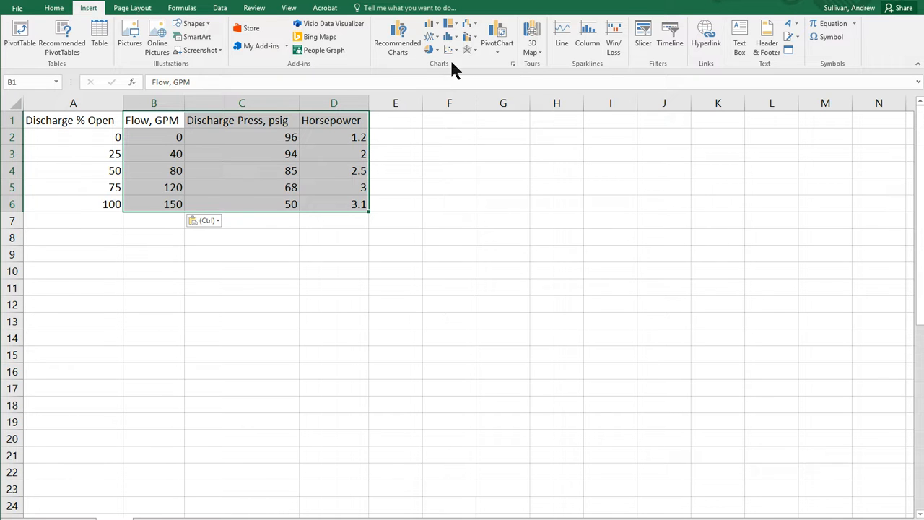
mouse_move(449, 49)
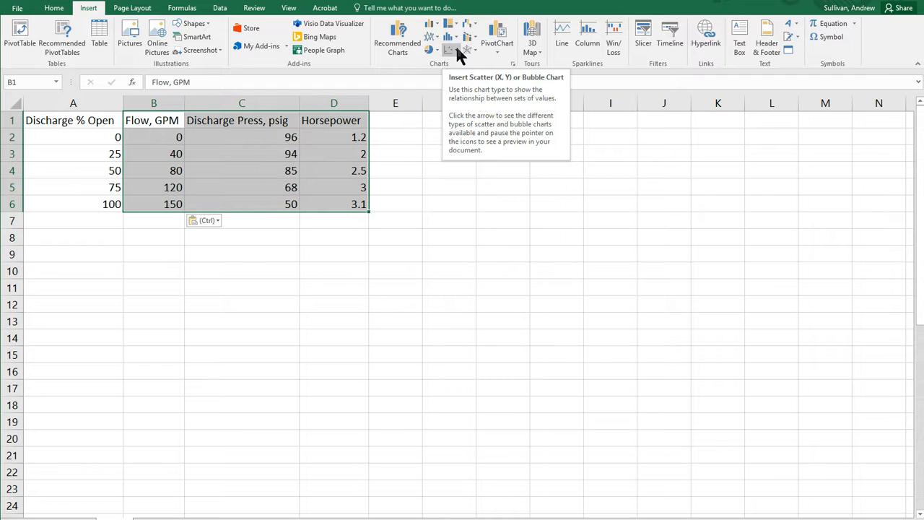
mouse_move(450, 51)
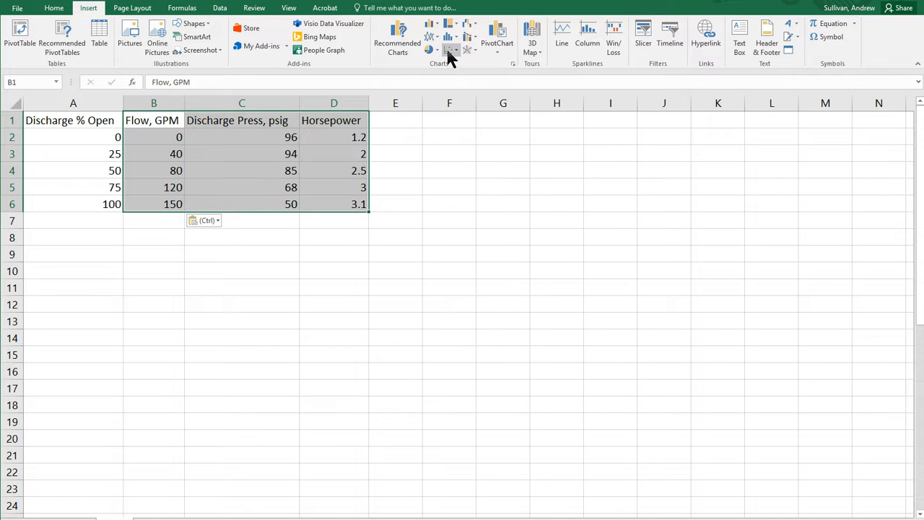
mouse_move(450, 51)
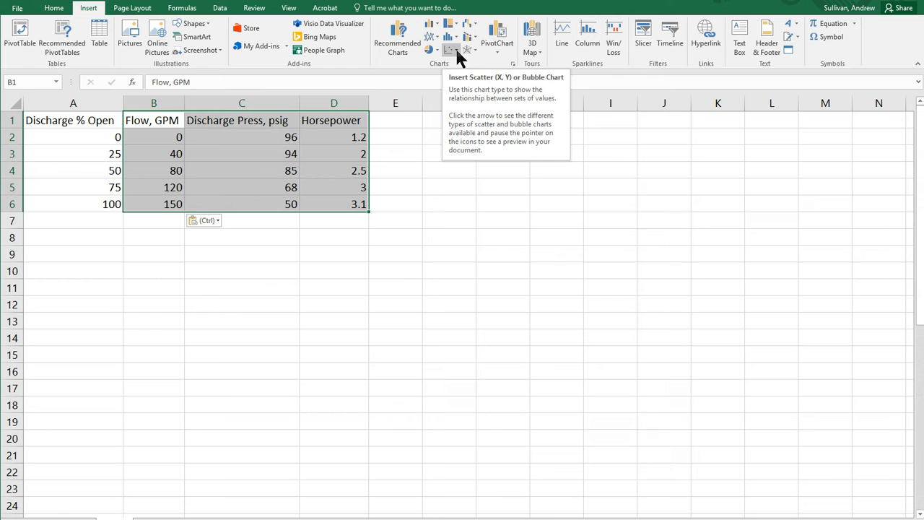
left_click(450, 49)
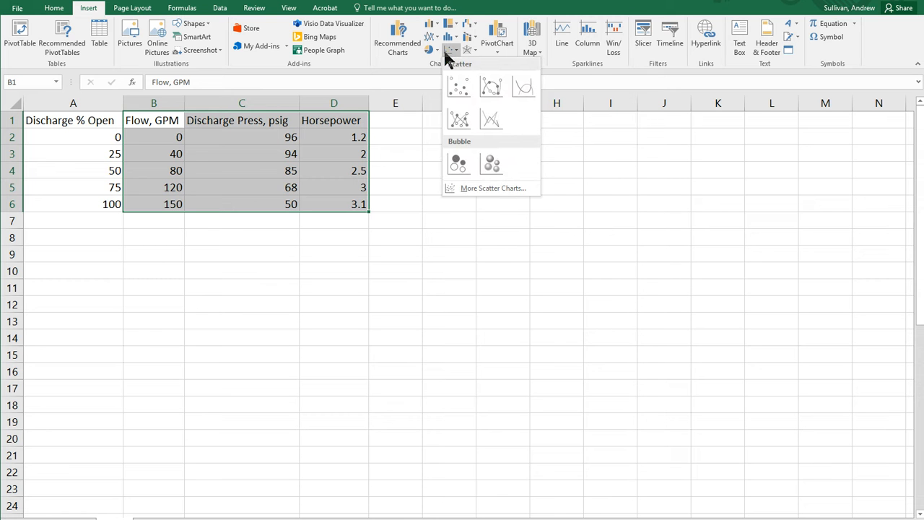
mouse_move(459, 56)
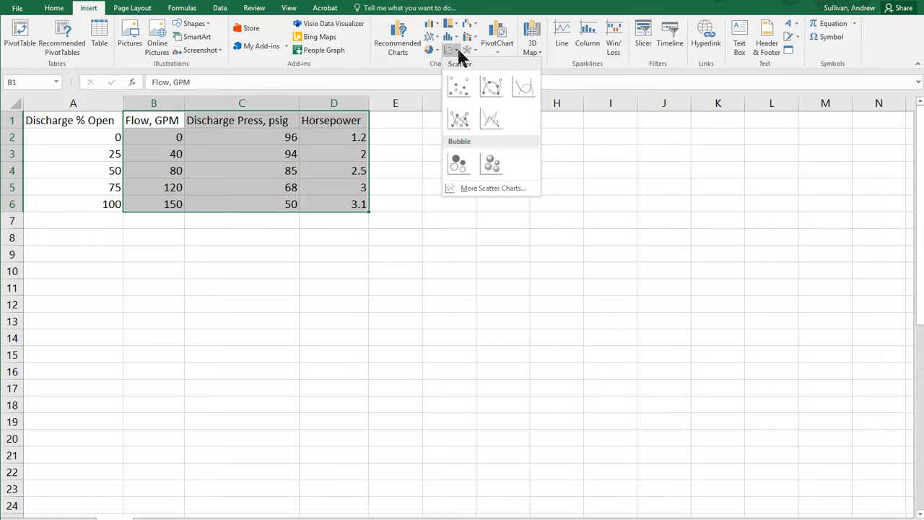
left_click(459, 119)
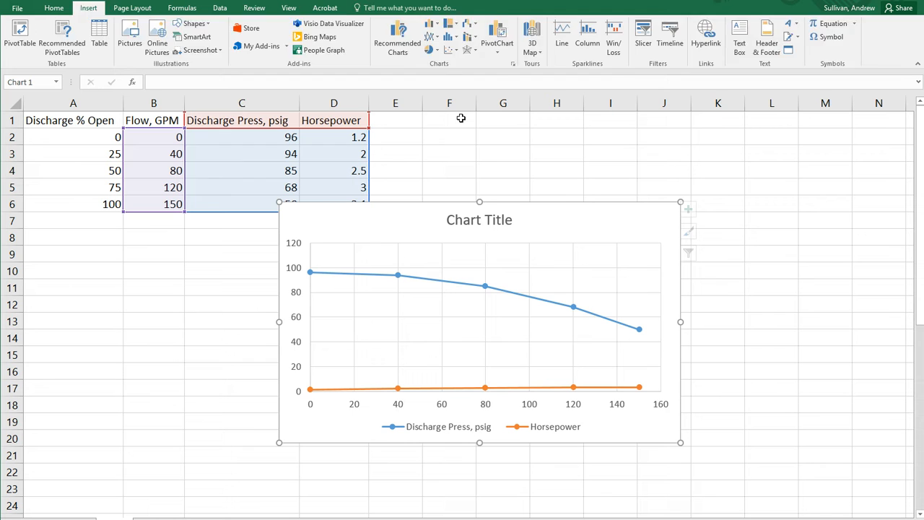
Step: Apply a Quick Layout adding placeholder axis titles and a right-side legend
left_click(480, 325)
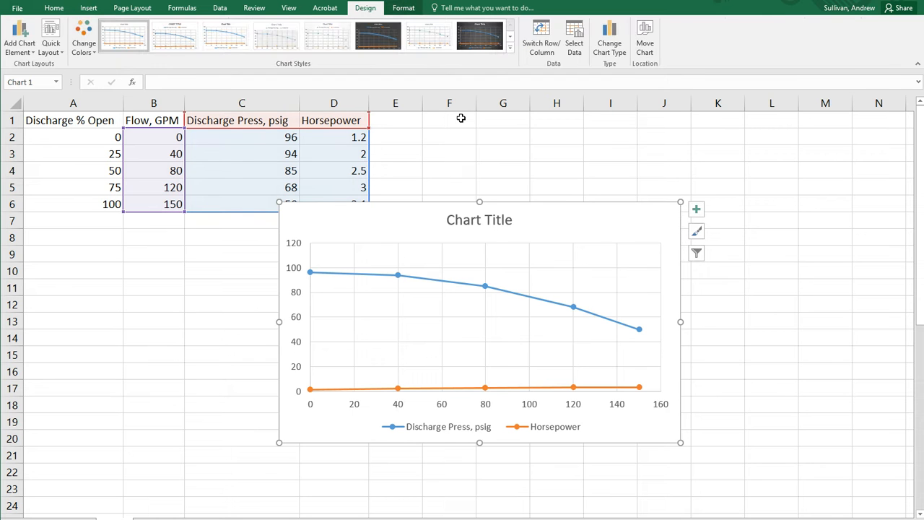
mouse_move(405, 236)
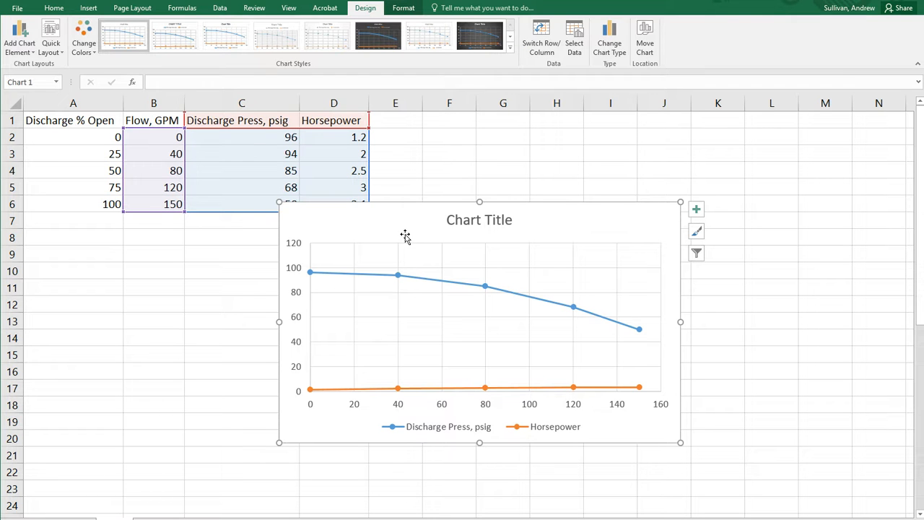
mouse_move(387, 233)
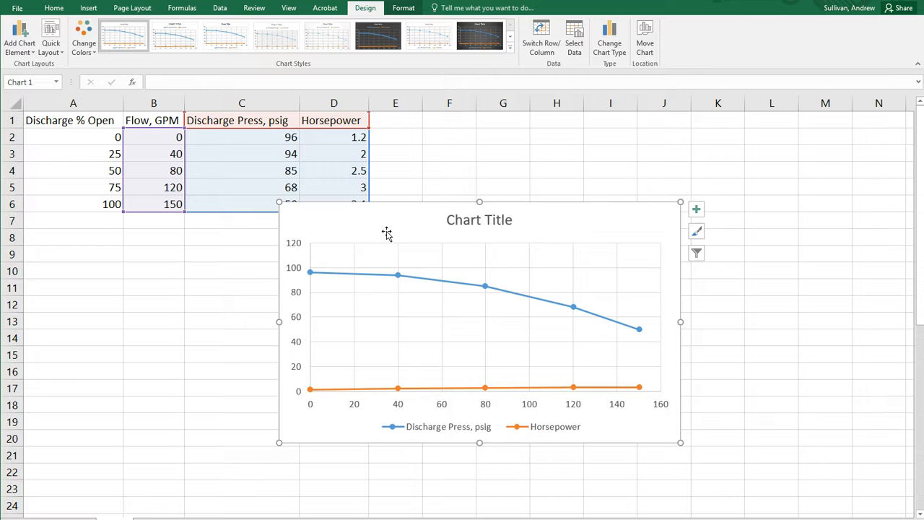
left_click(50, 36)
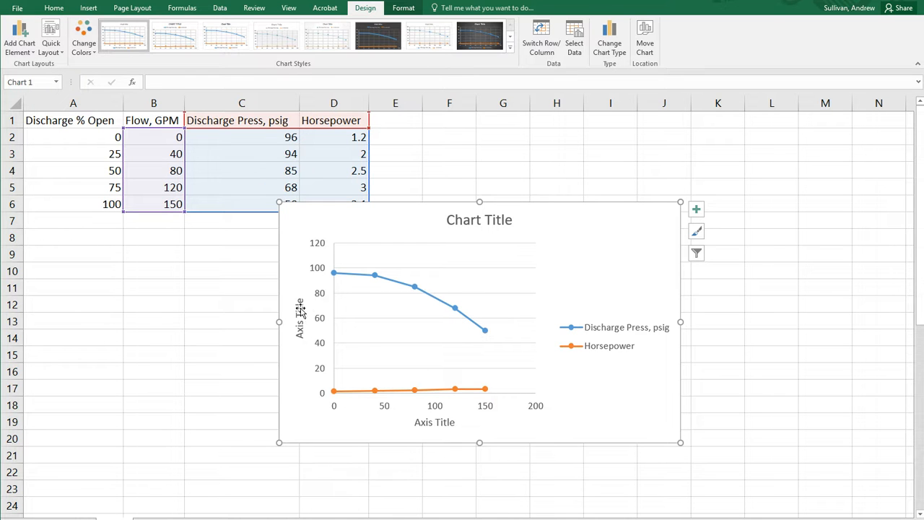
mouse_move(450, 417)
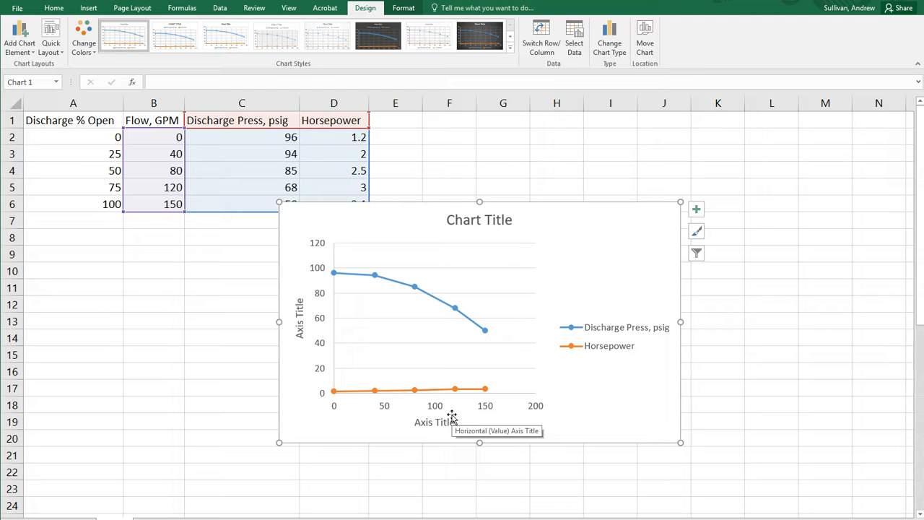
mouse_move(634, 361)
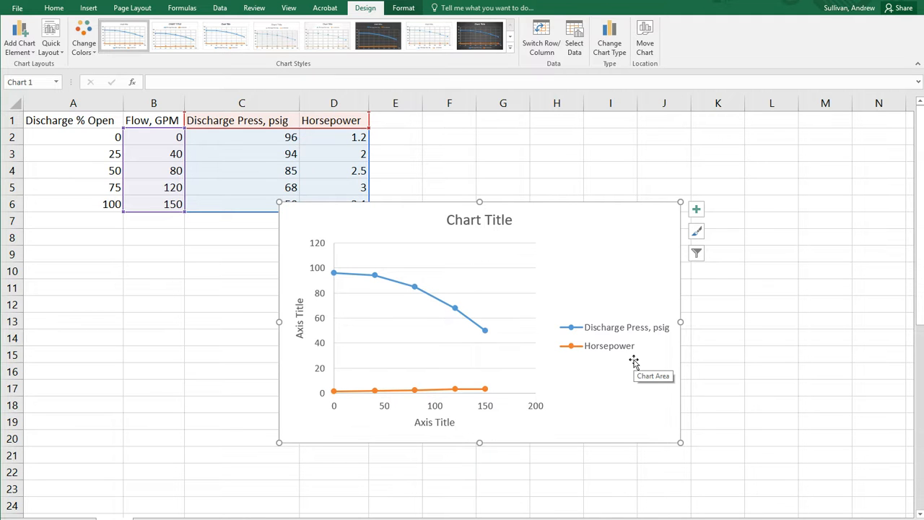
mouse_move(570, 372)
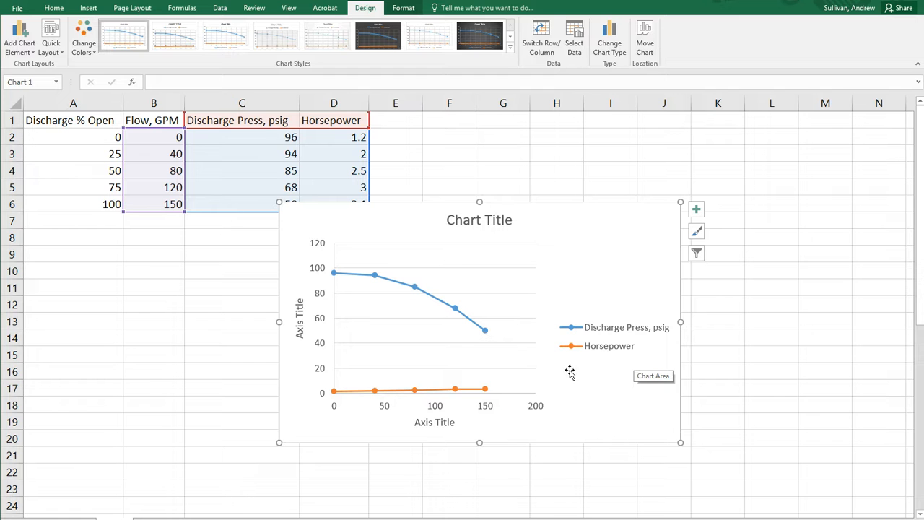
mouse_move(430, 384)
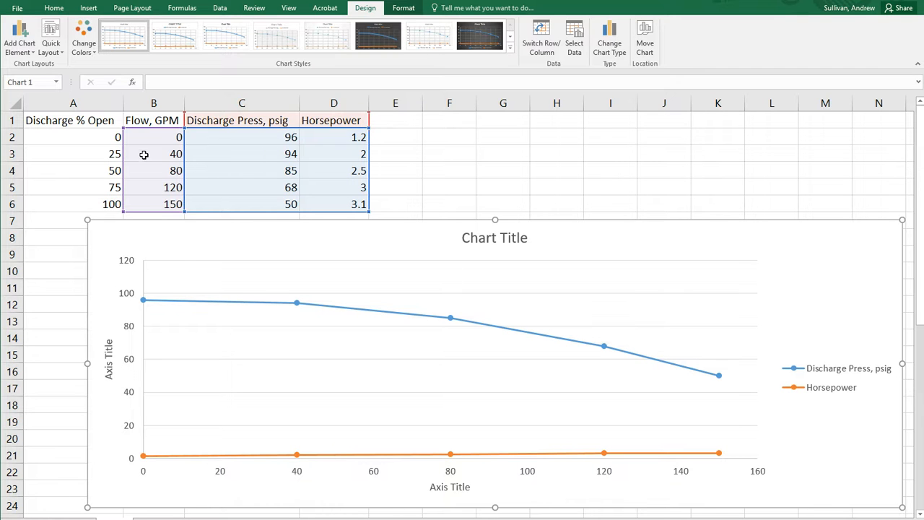
mouse_move(453, 433)
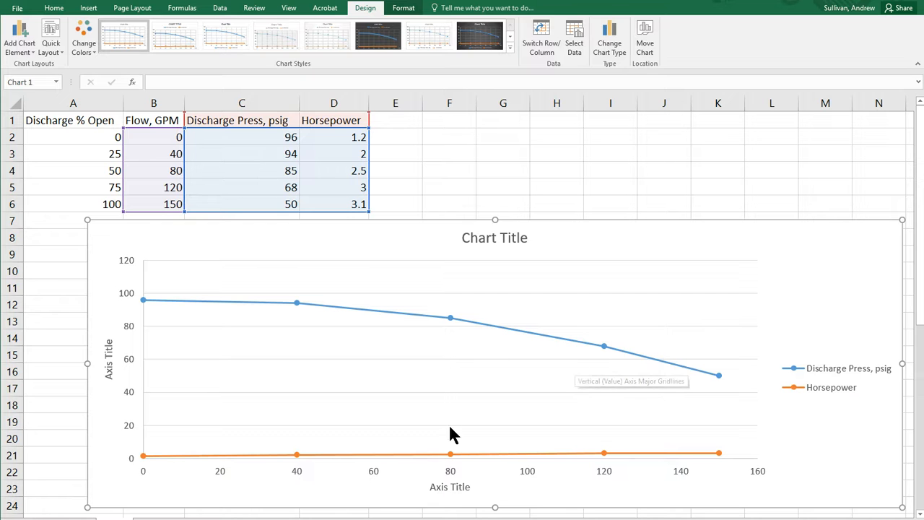
mouse_move(667, 462)
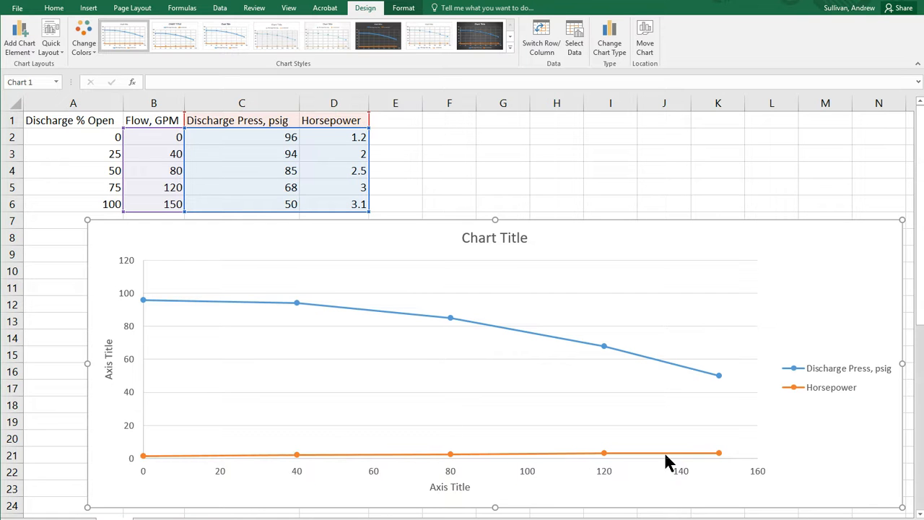
mouse_move(843, 401)
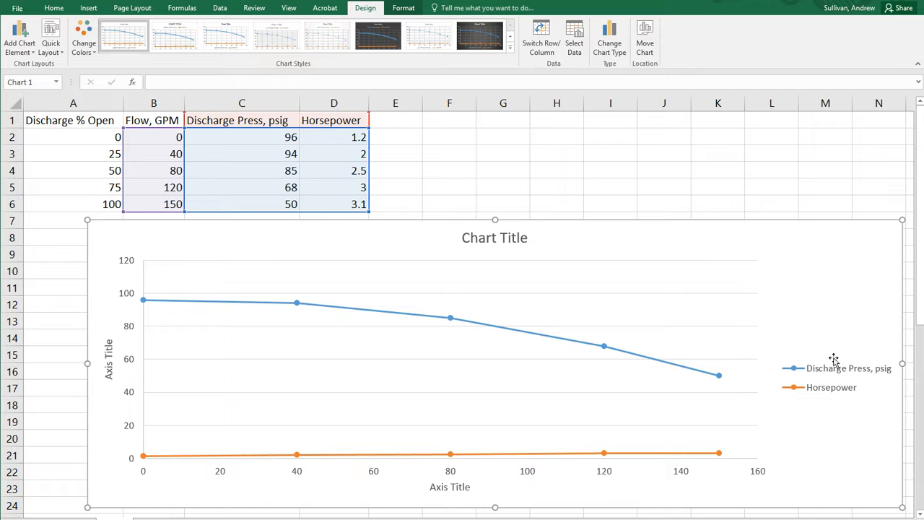
mouse_move(832, 387)
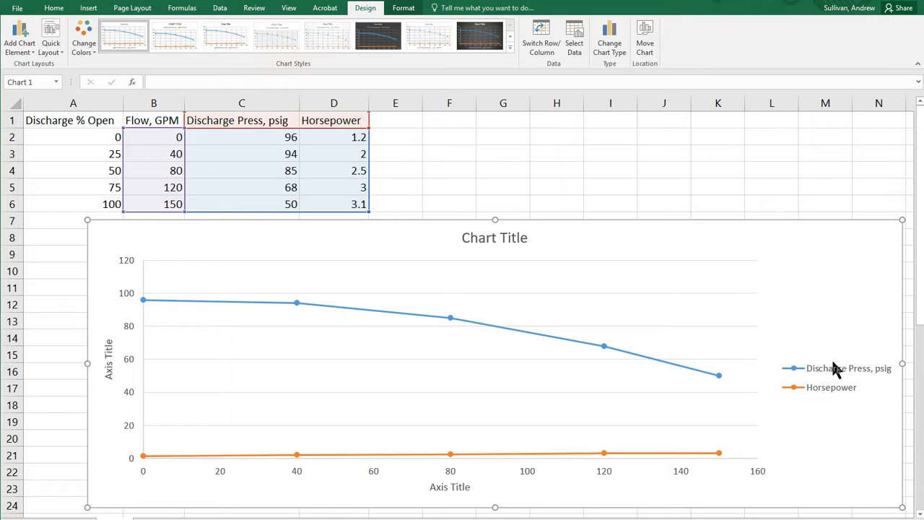
mouse_move(332, 459)
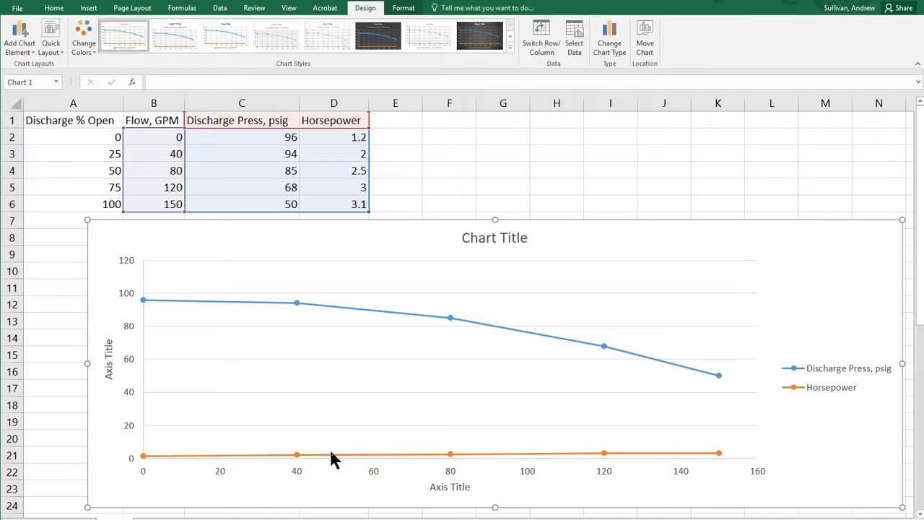
mouse_move(175, 332)
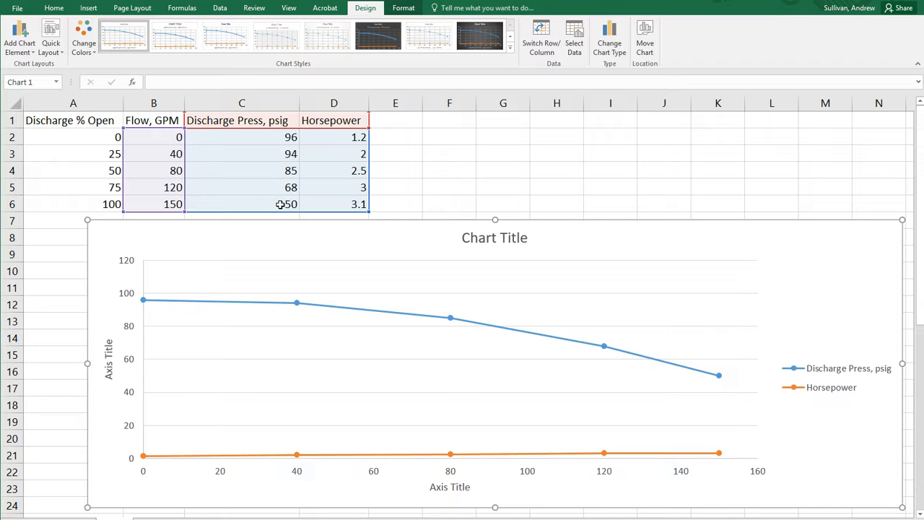
mouse_move(317, 182)
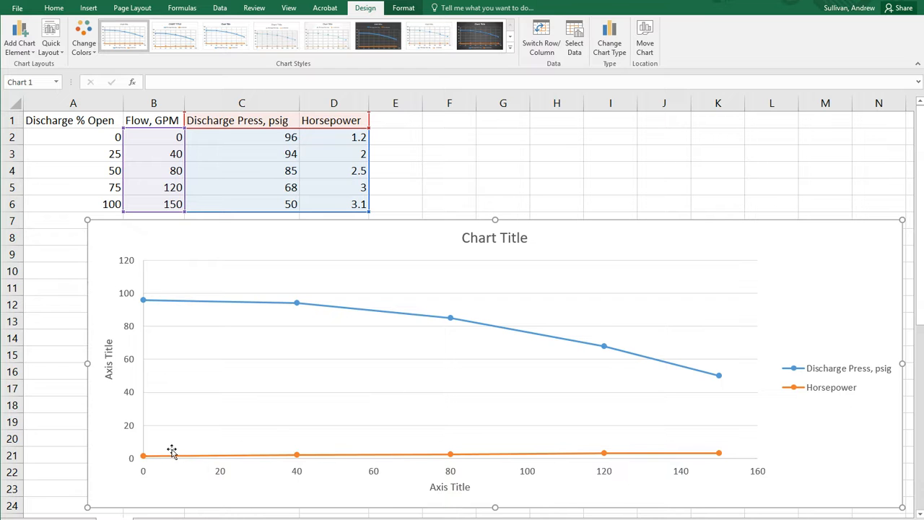
mouse_move(667, 382)
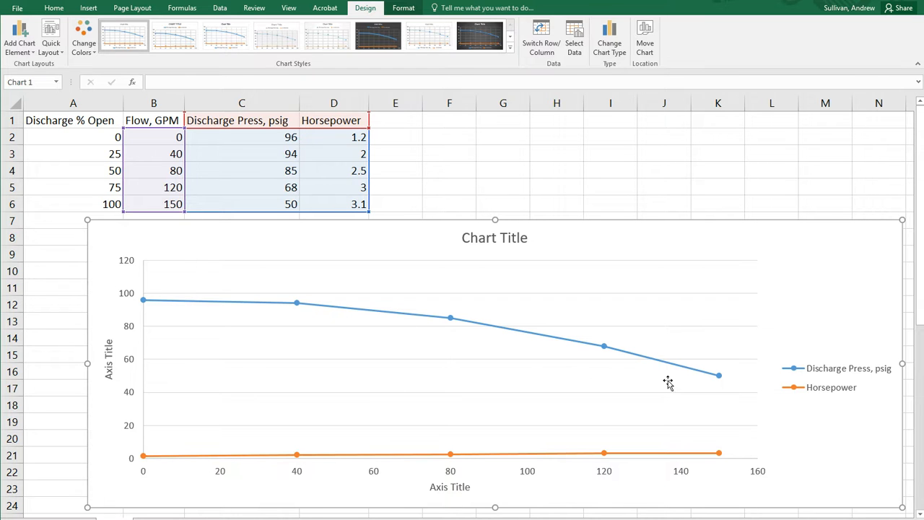
mouse_move(450, 475)
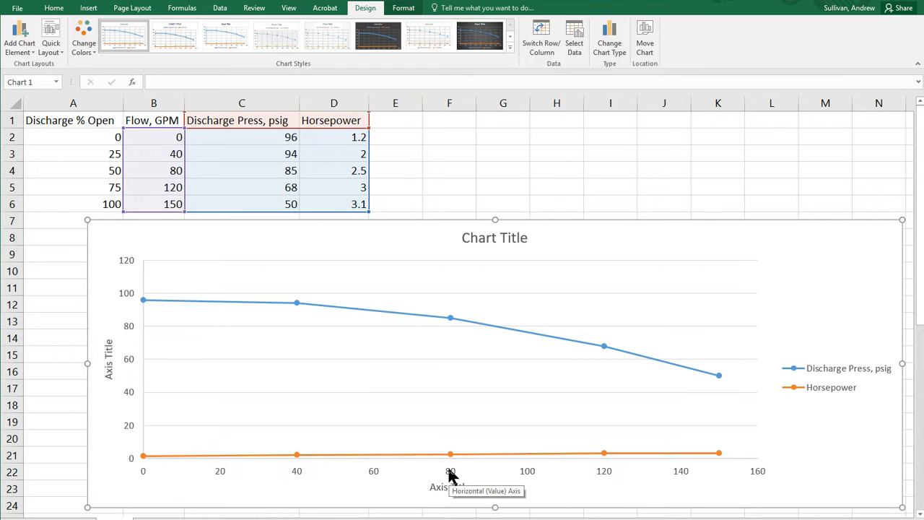
mouse_move(450, 327)
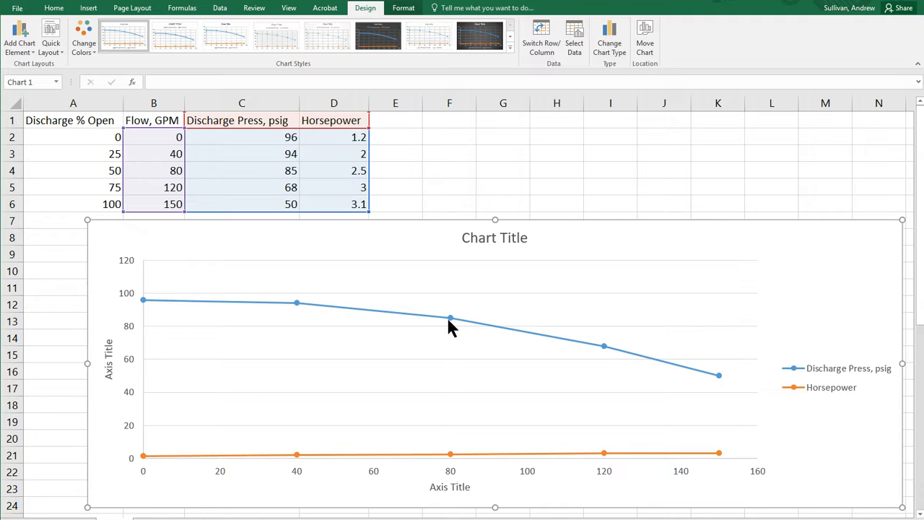
mouse_move(450, 319)
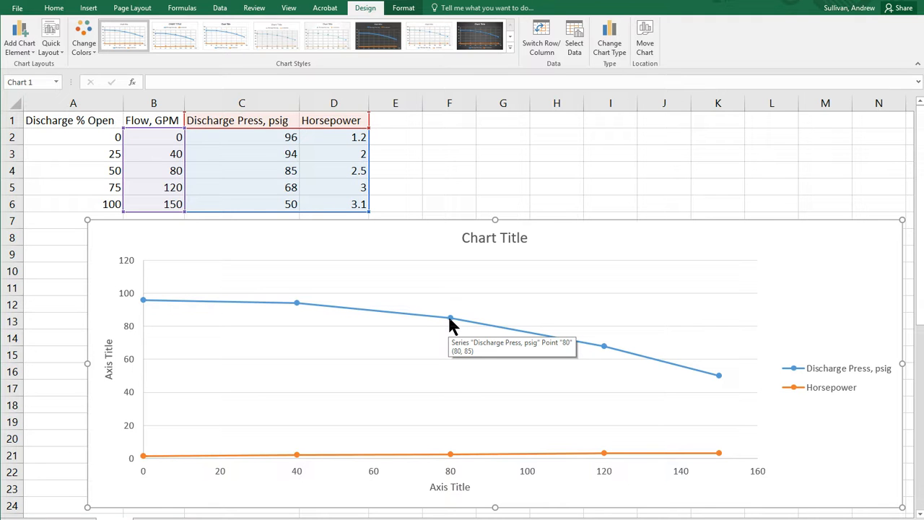
mouse_move(450, 456)
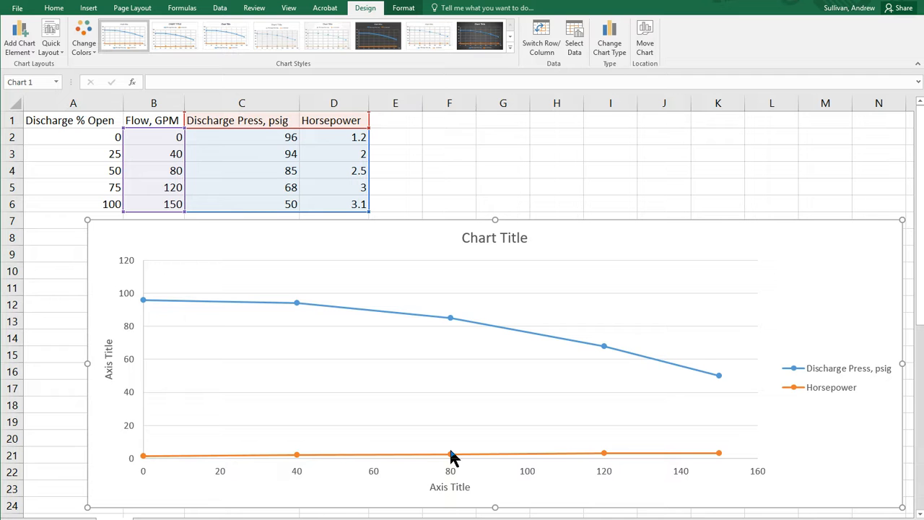
mouse_move(510, 460)
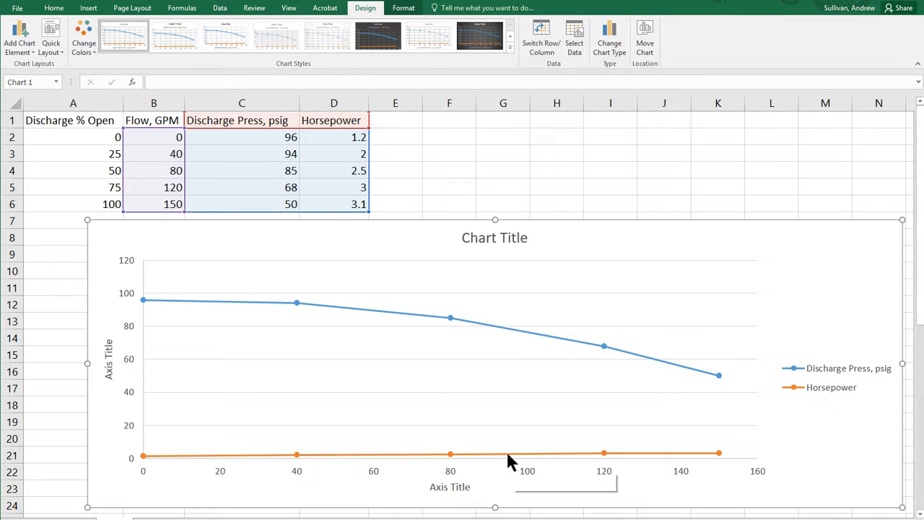
Step: Select the whole Horsepower series and bring up its Format Data Series pane
right_click(506, 453)
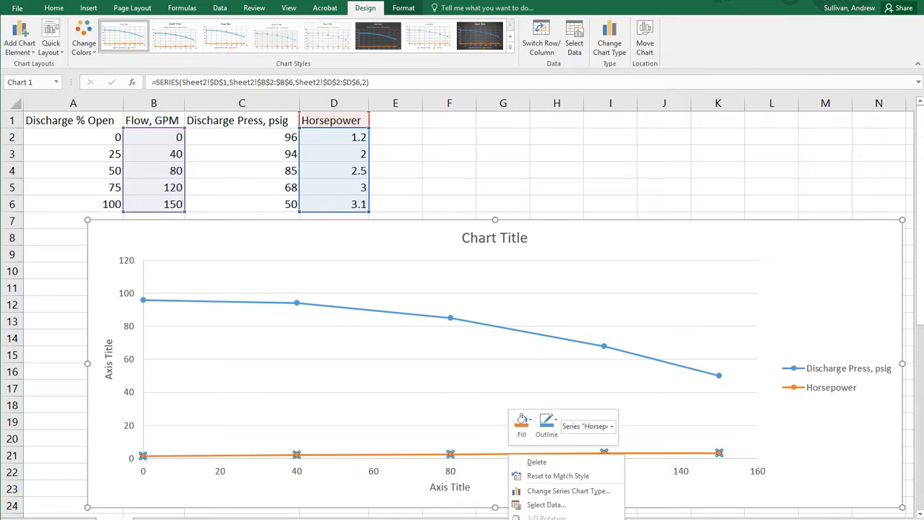
mouse_move(663, 460)
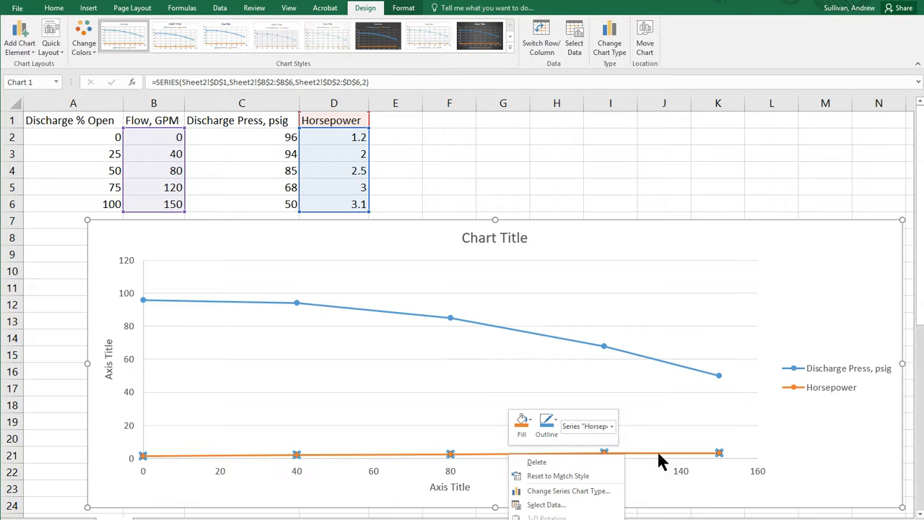
left_click(661, 459)
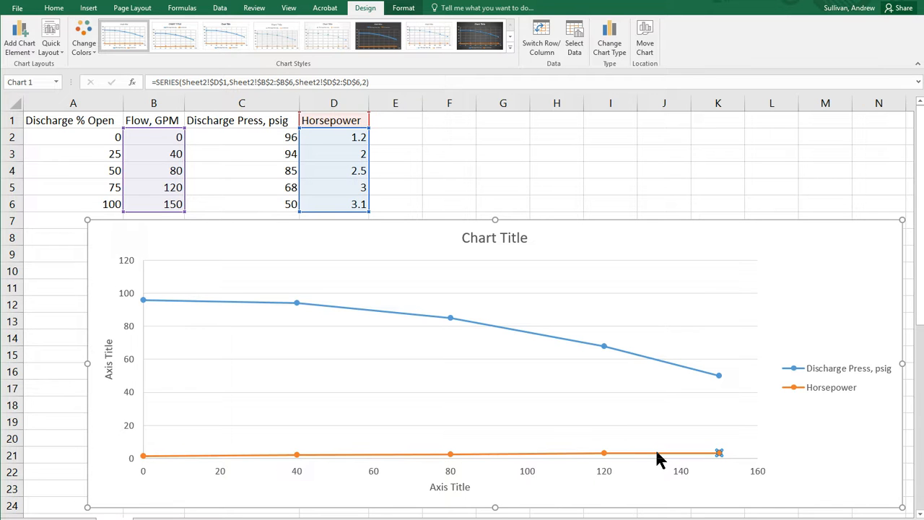
double_click(719, 453)
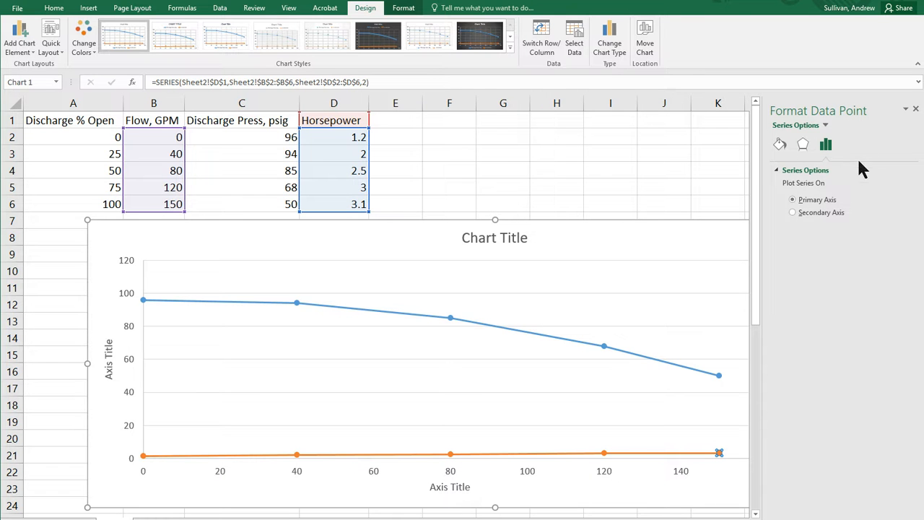
mouse_move(566, 461)
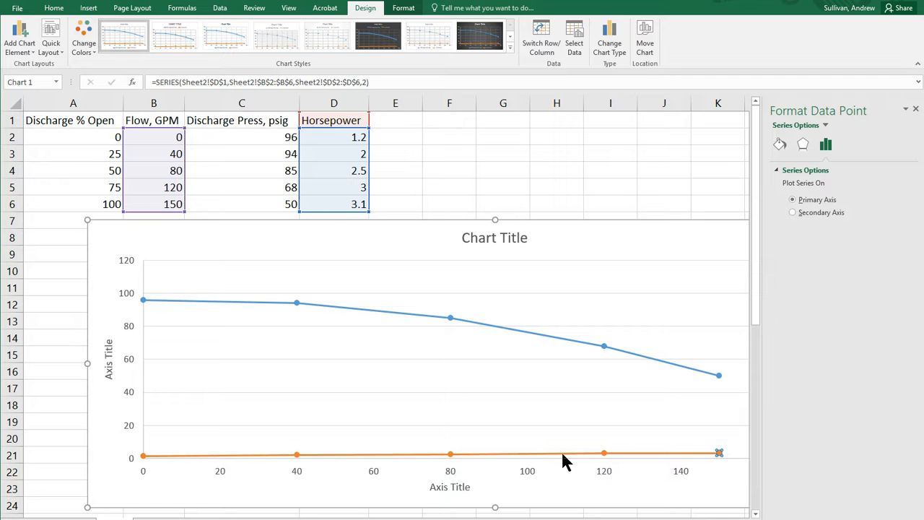
right_click(603, 454)
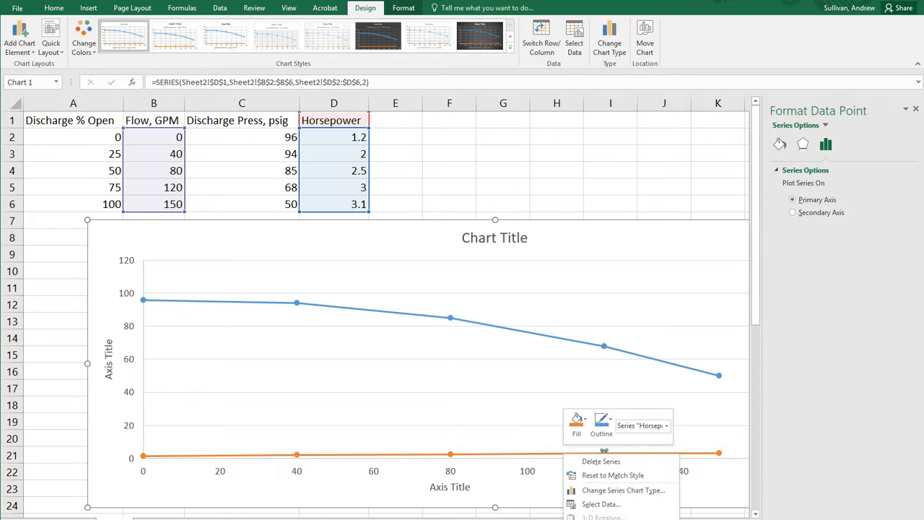
left_click(570, 412)
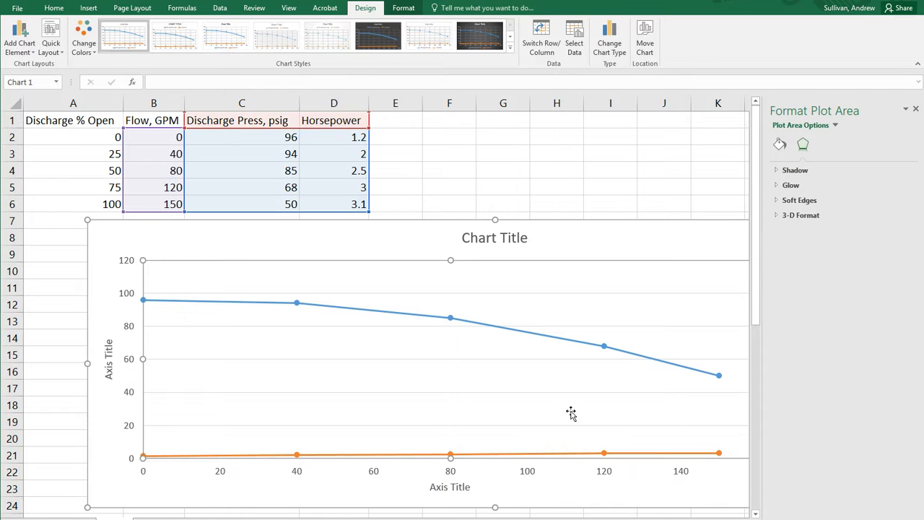
left_click(450, 453)
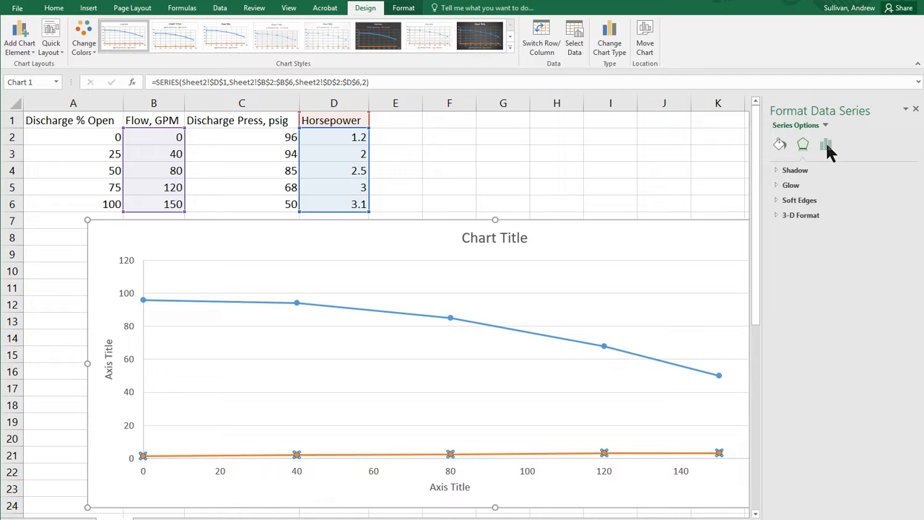
Step: Plot the Horsepower series on a secondary vertical axis scaled 0 to 3.5
left_click(779, 145)
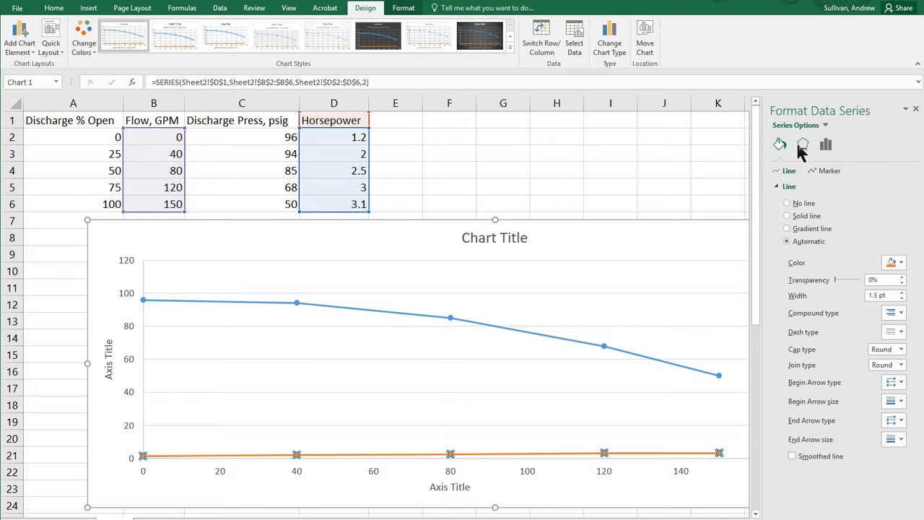
mouse_move(802, 145)
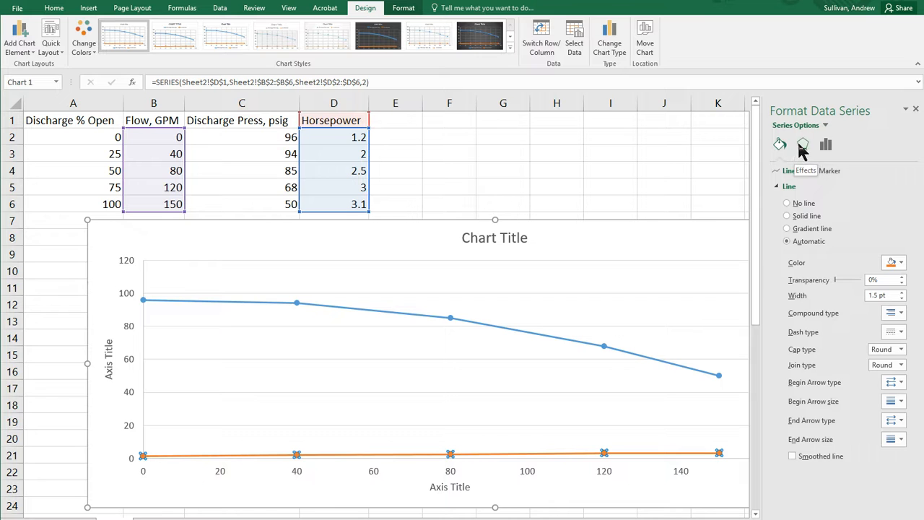
left_click(826, 145)
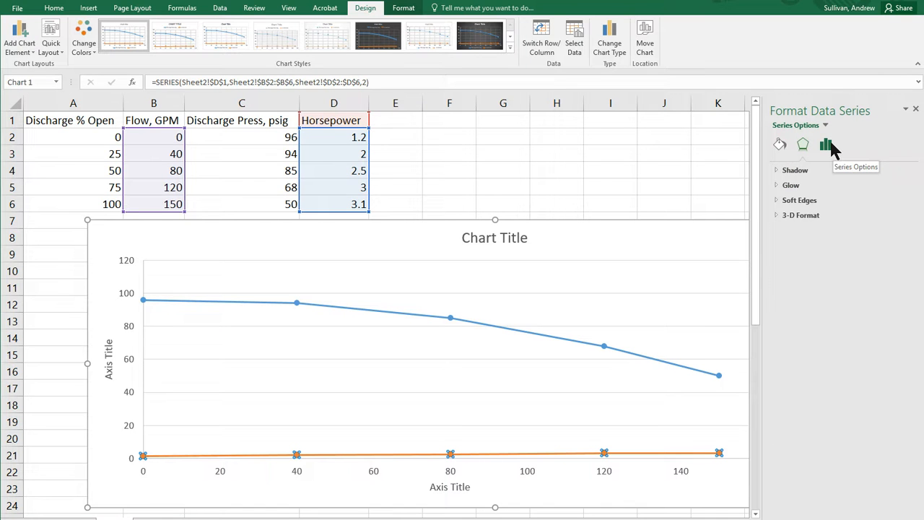
left_click(826, 144)
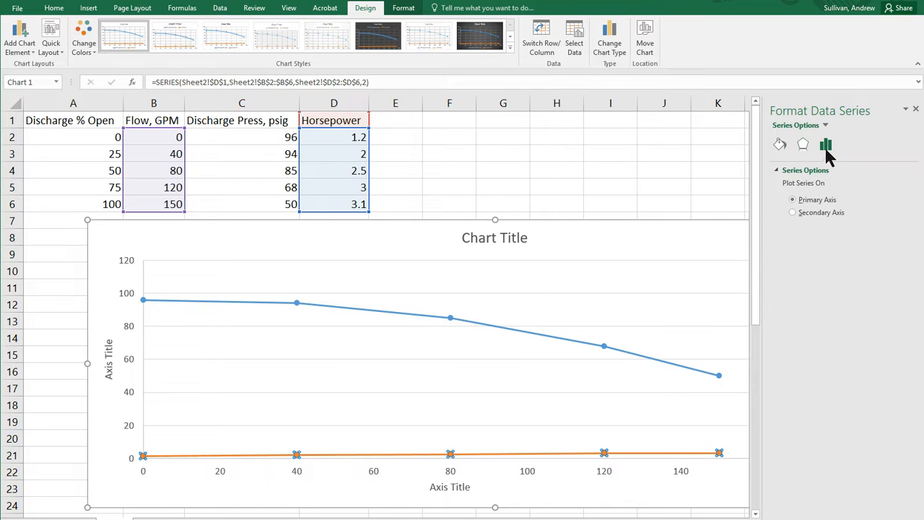
mouse_move(837, 147)
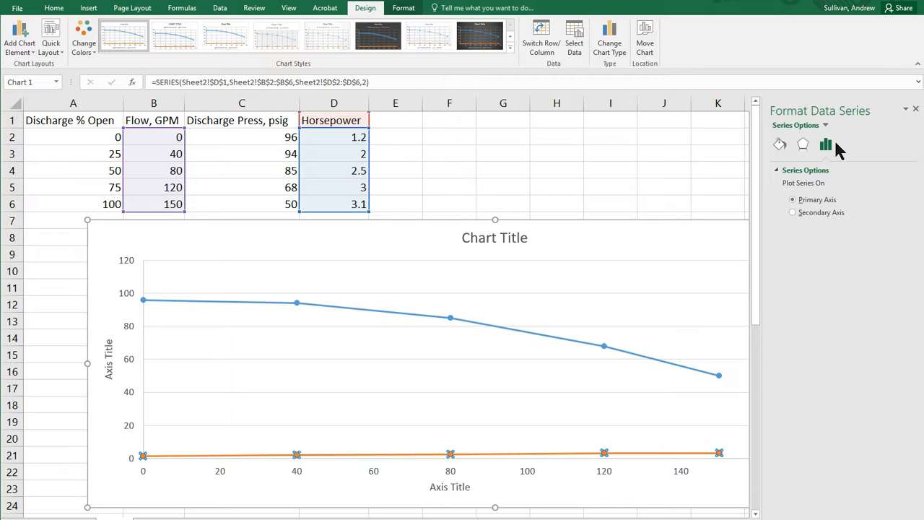
mouse_move(830, 216)
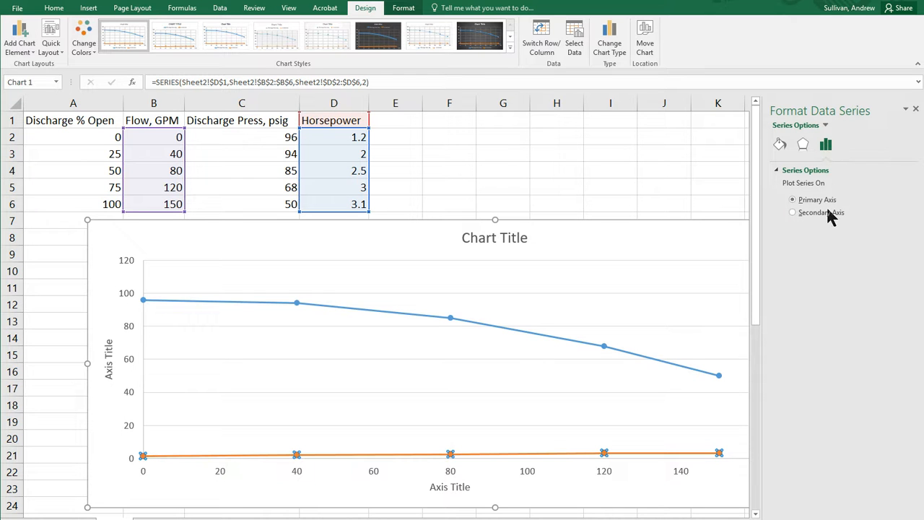
mouse_move(828, 219)
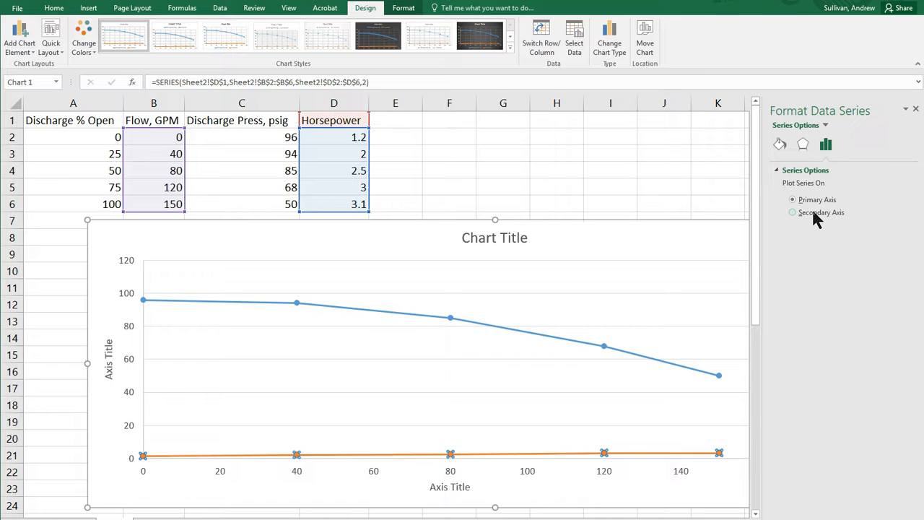
left_click(793, 212)
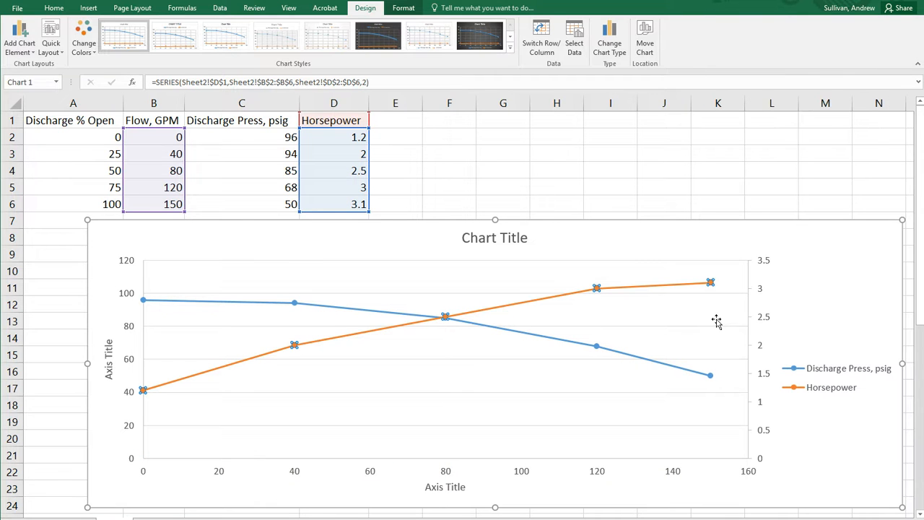
mouse_move(448, 401)
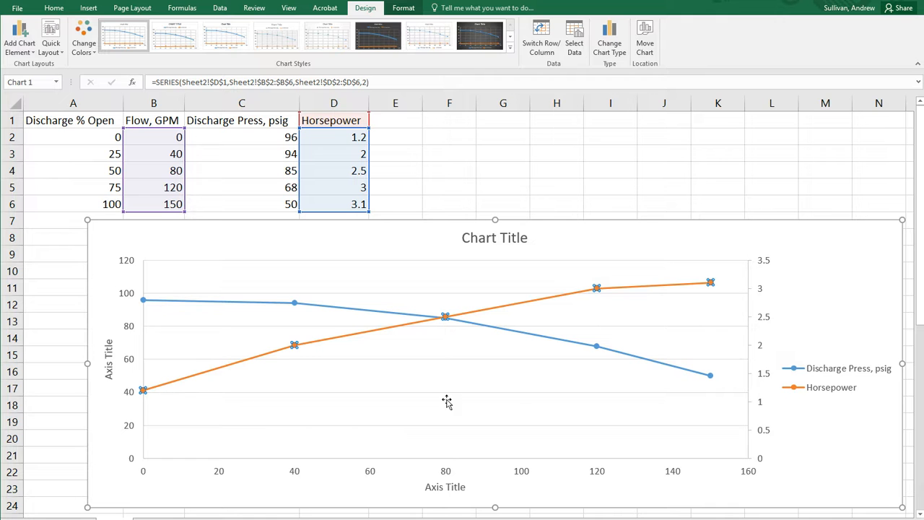
mouse_move(808, 274)
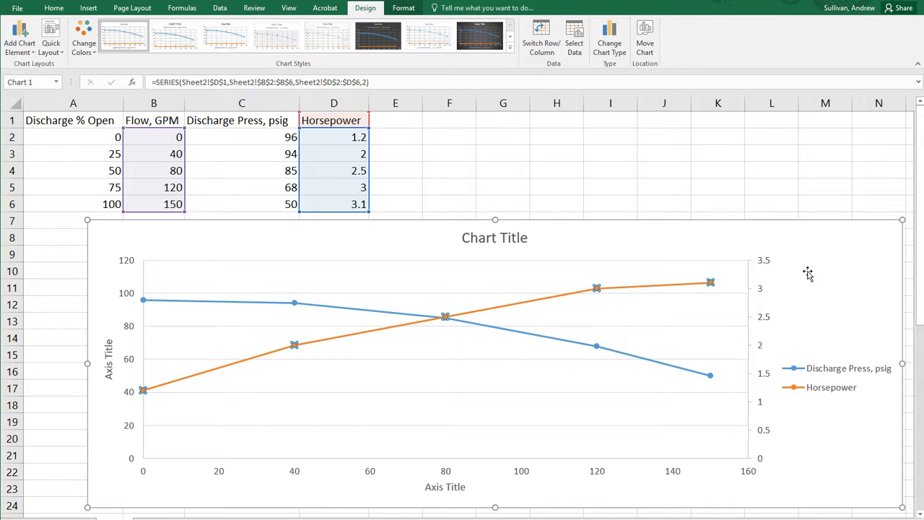
mouse_move(525, 319)
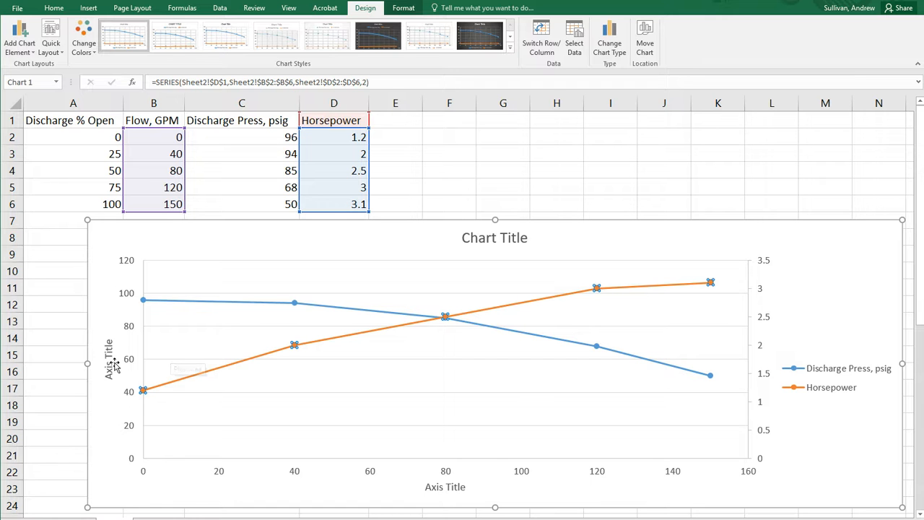
Step: Title the axes 'Discharge Pressure - psig' and 'Flow - GPM'
double_click(109, 361)
type("Discharge Pressure - psig")
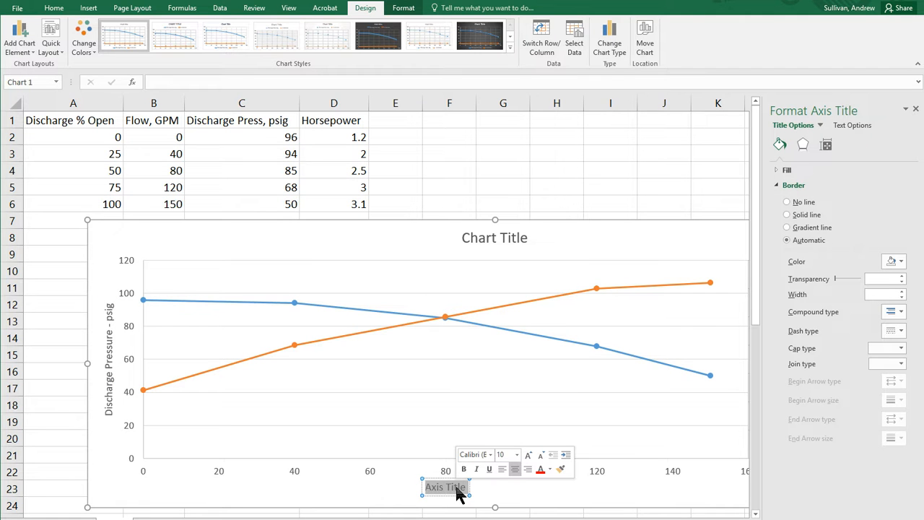
type("Flow")
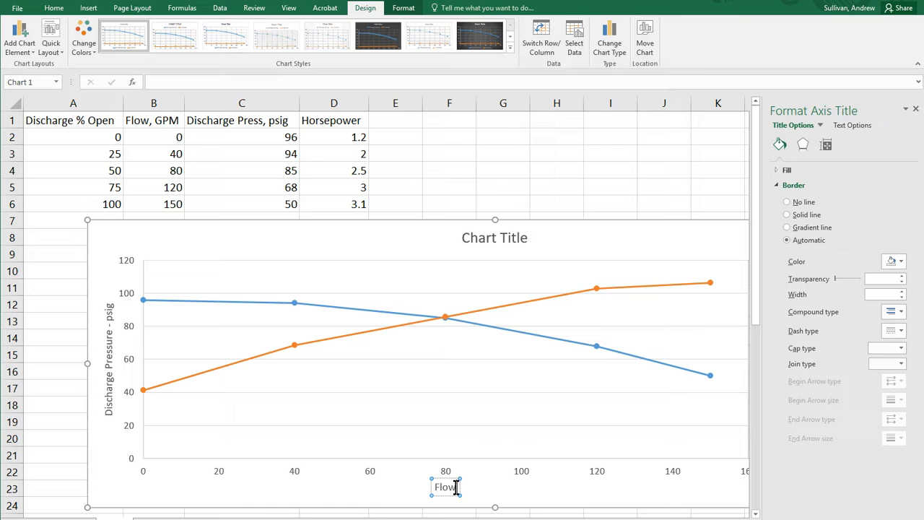
type("- GPM")
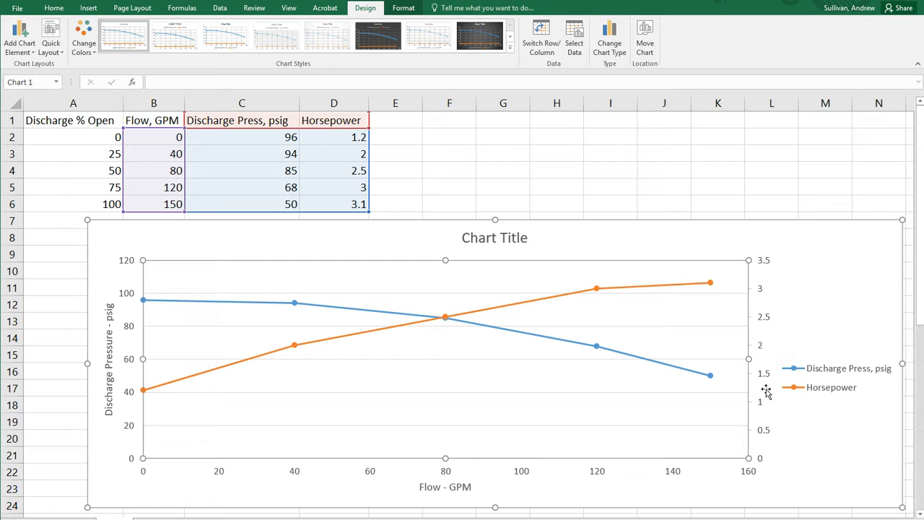
mouse_move(782, 364)
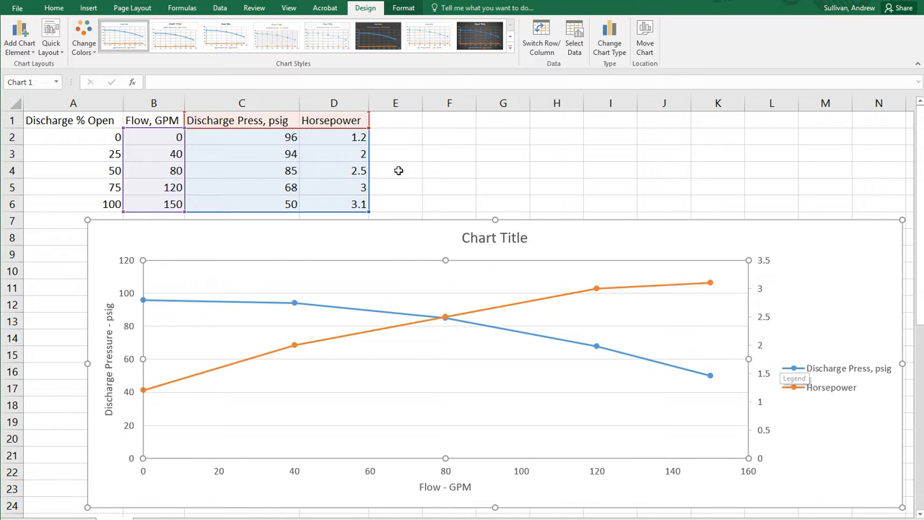
mouse_move(20, 36)
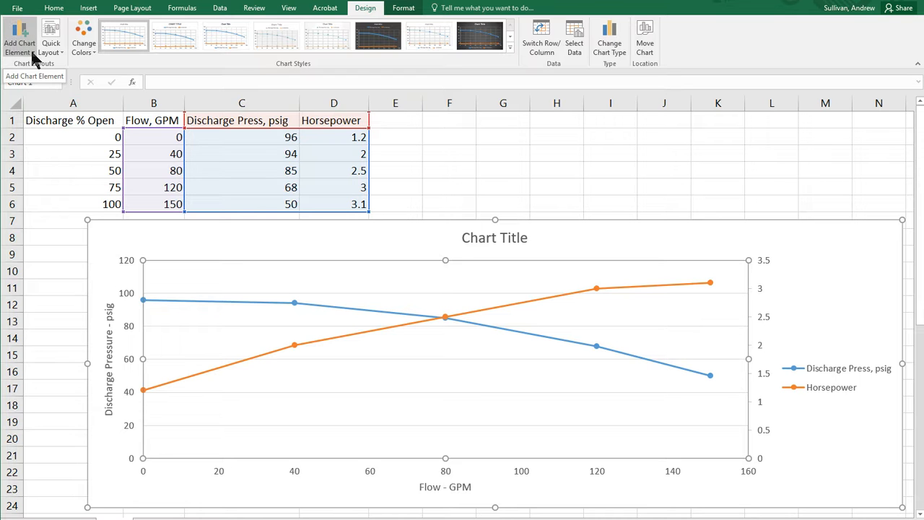
Step: Add a secondary vertical axis title and name it 'Horsepower'
left_click(20, 44)
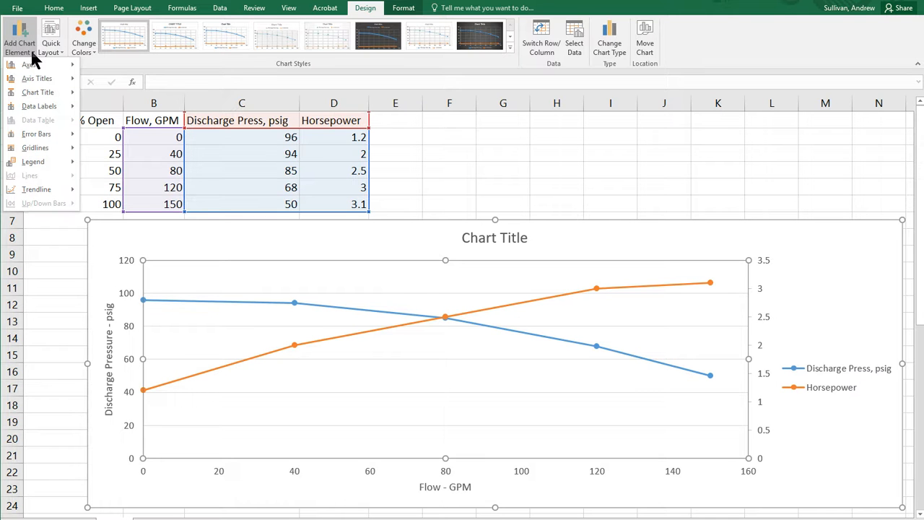
left_click(38, 78)
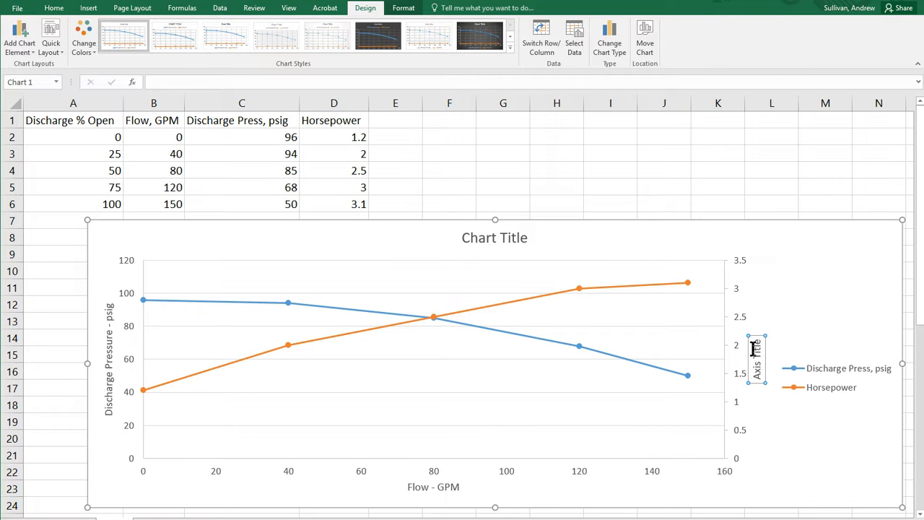
double_click(757, 358)
type("Horsepower")
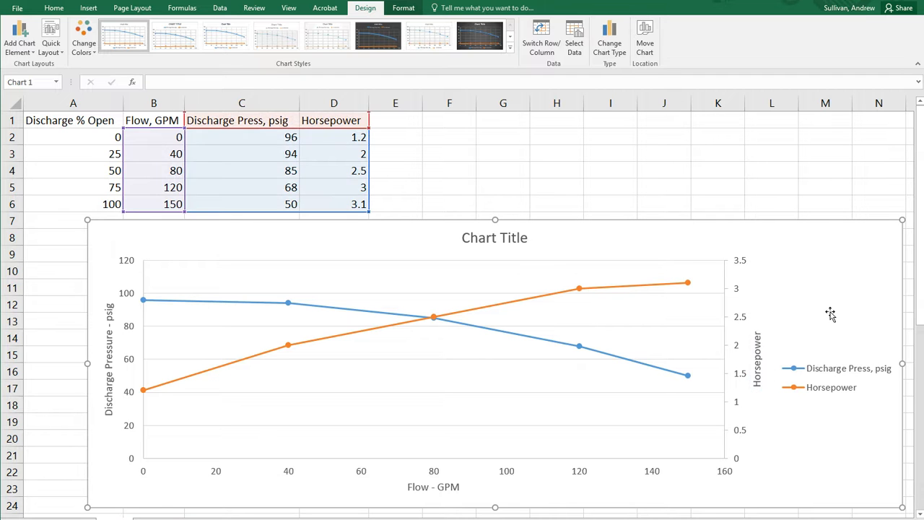
mouse_move(561, 303)
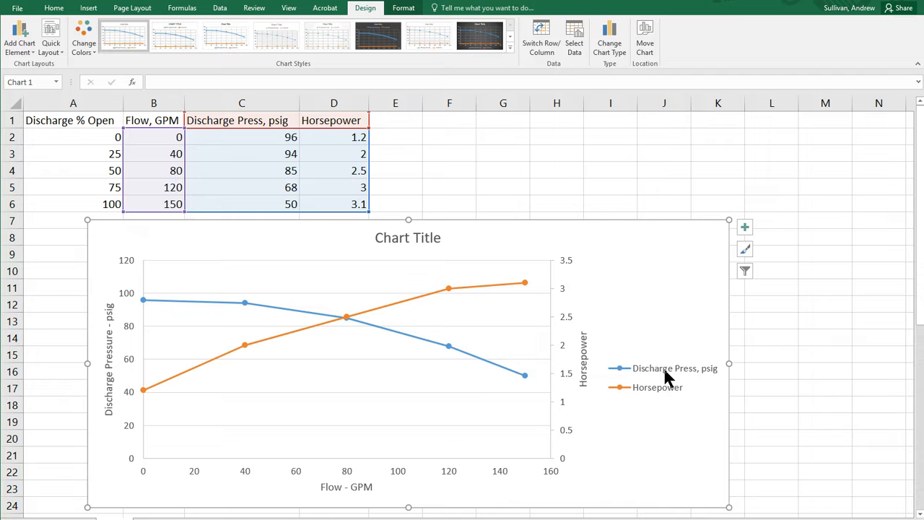
Step: Move the legend to the bottom of the chart beneath the two curves
left_click(656, 377)
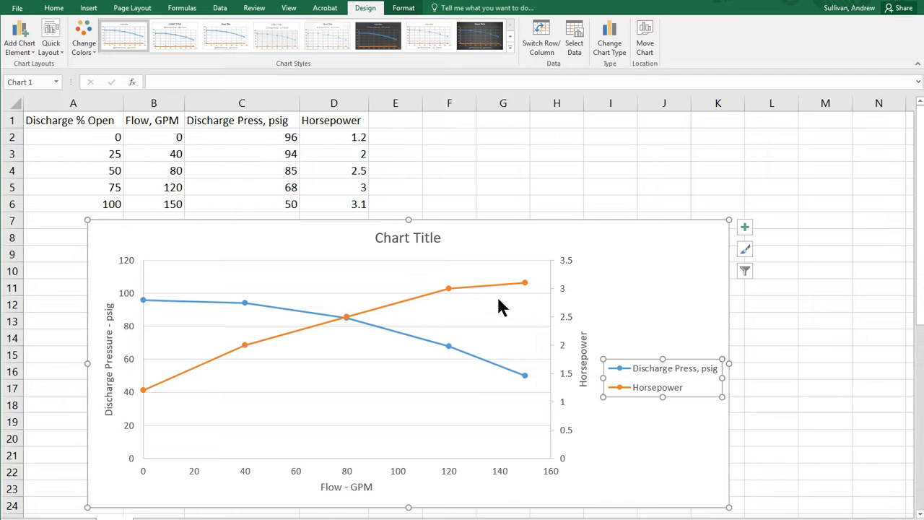
mouse_move(584, 387)
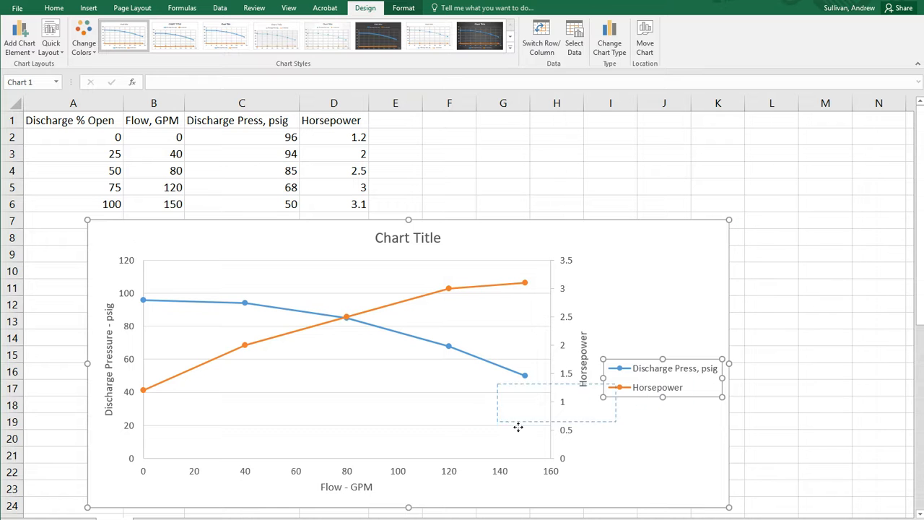
left_click_drag(661, 376, 469, 436)
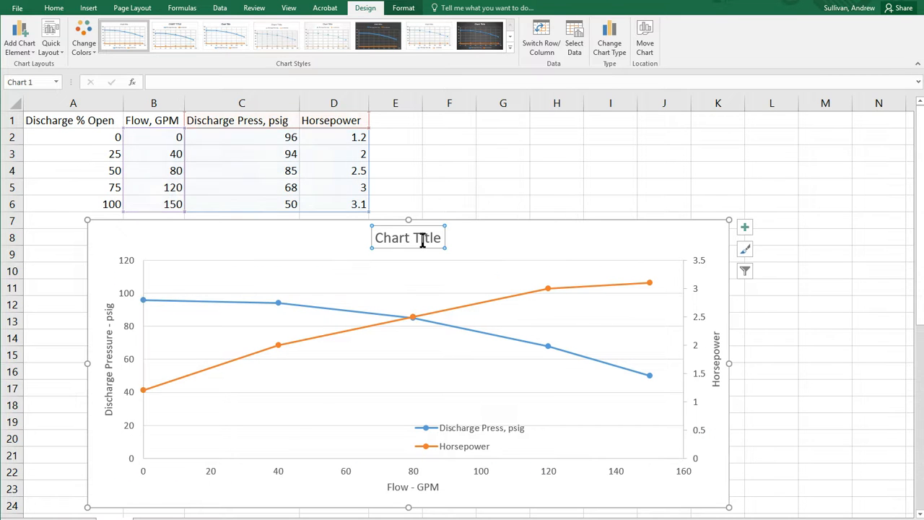
double_click(407, 236)
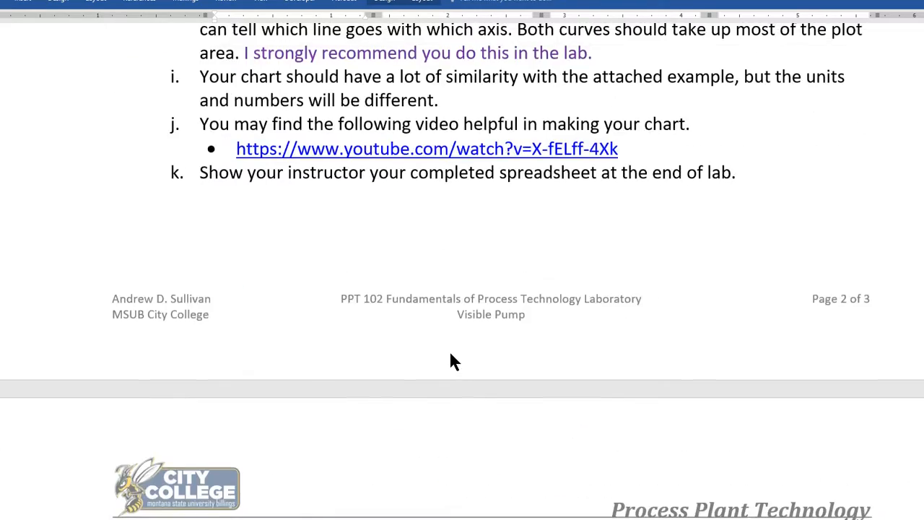
scroll("up", 3)
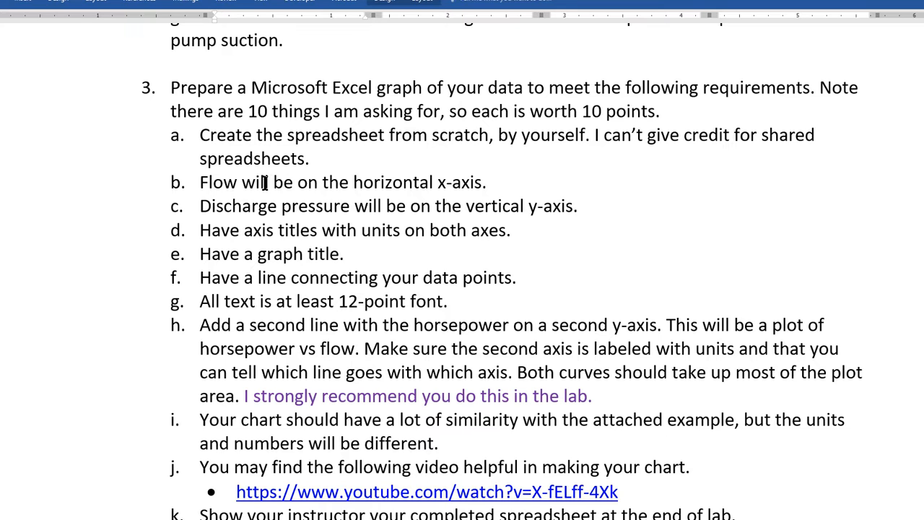
left_click_drag(201, 182, 577, 205)
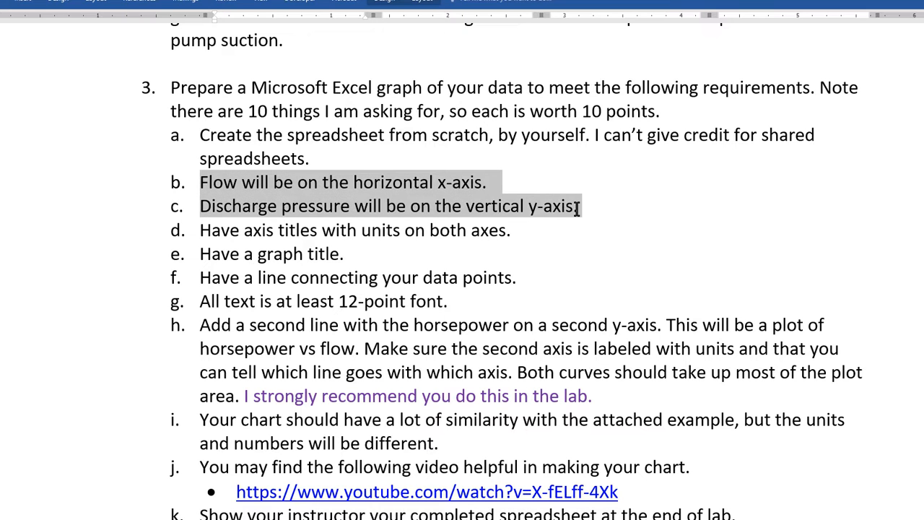
left_click_drag(576, 205, 511, 229)
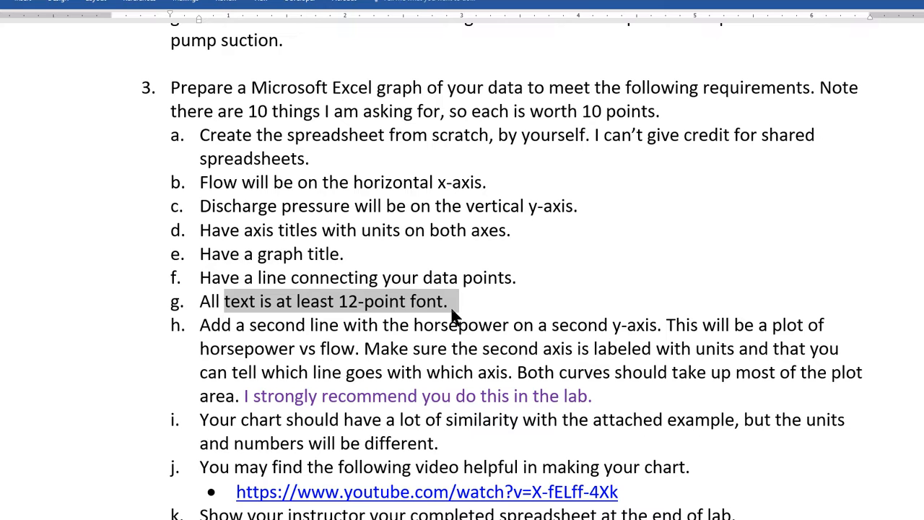
left_click_drag(447, 302, 512, 324)
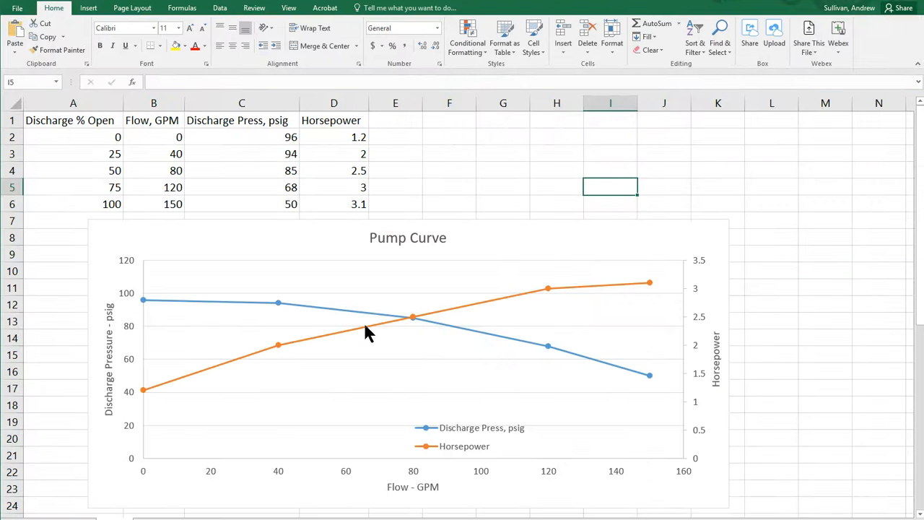
mouse_move(368, 330)
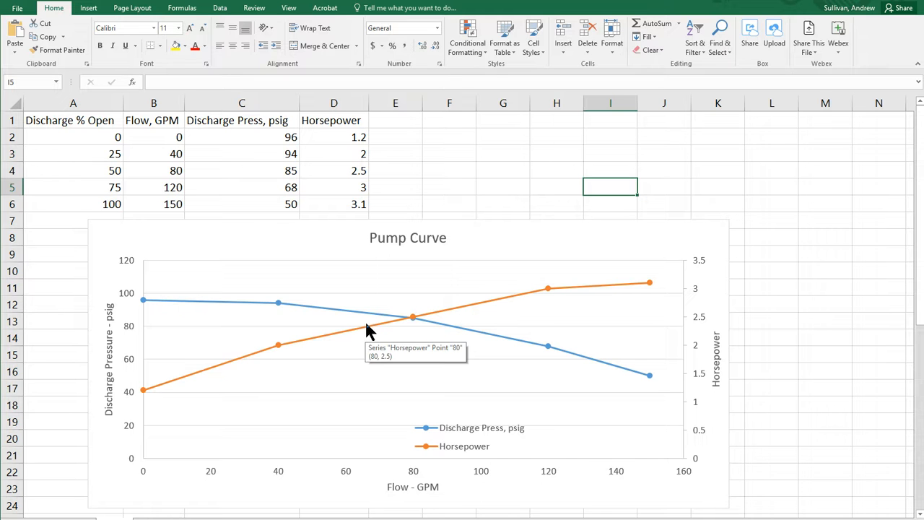
mouse_move(456, 185)
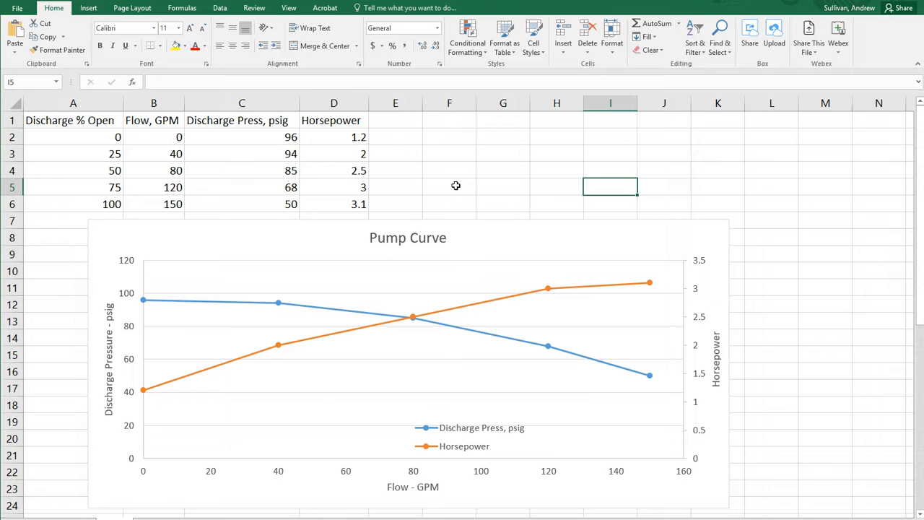
mouse_move(456, 185)
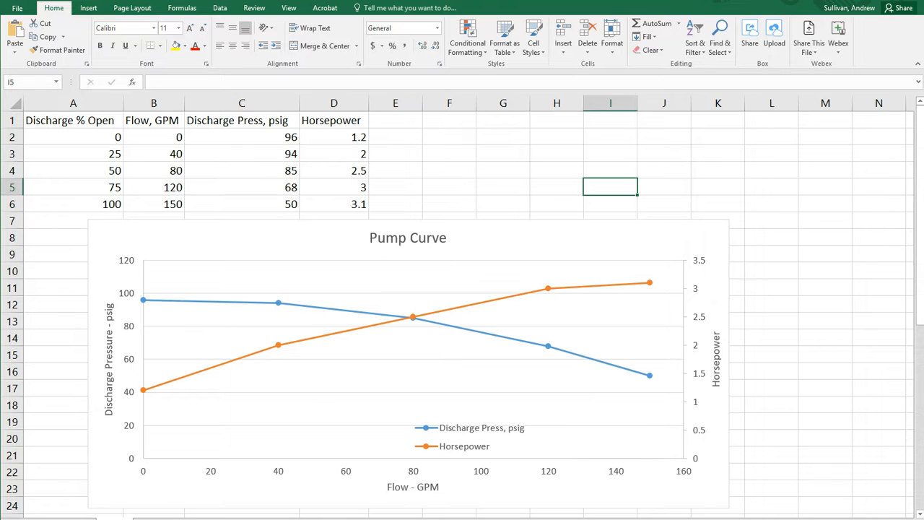